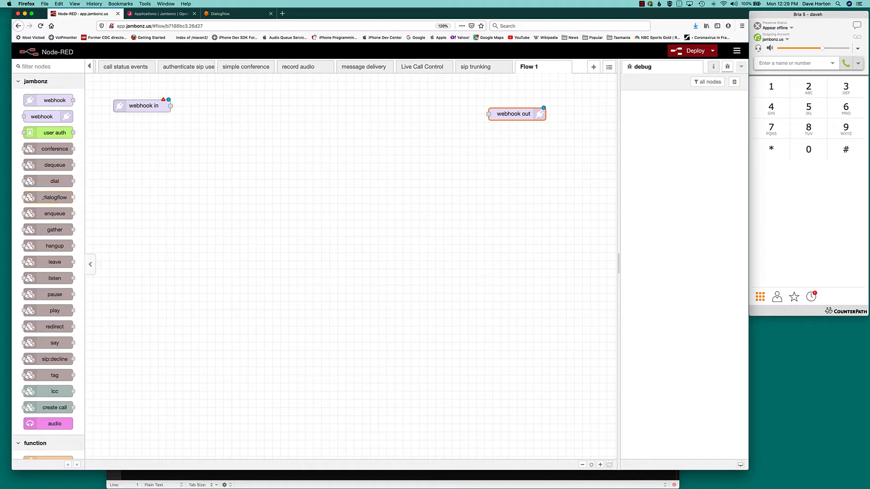
# Place a dialogflow node on the canvas and wire it between webhook in and webhook out
pyautogui.moveTo(48, 197); pyautogui.dragTo(280, 106)
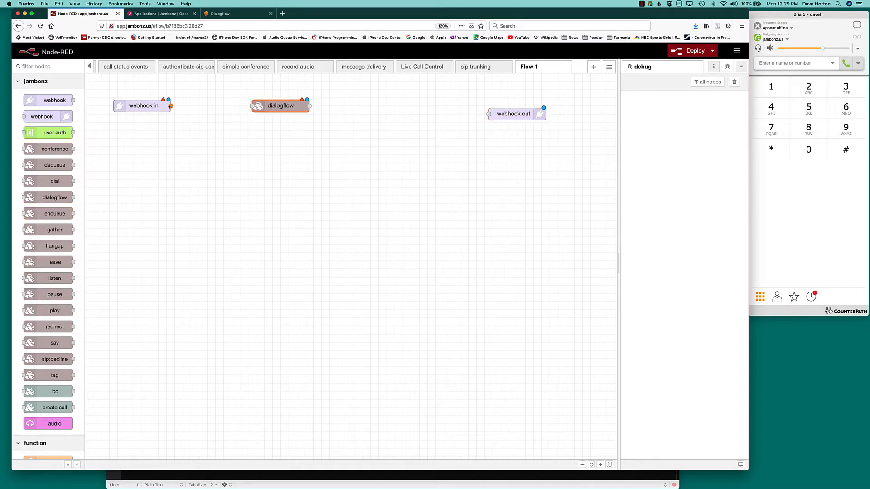
pyautogui.moveTo(169, 105); pyautogui.dragTo(253, 106)
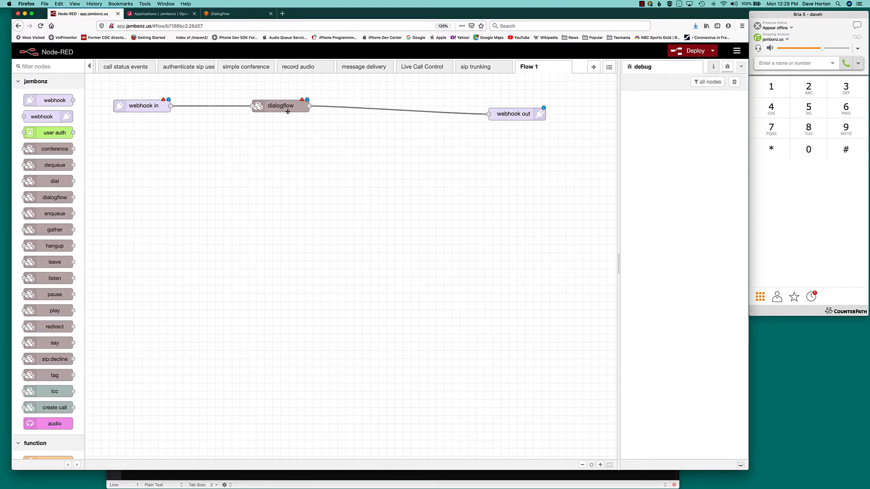
# Open the dialogflow node's editor, then switch to the Dialogflow console for the AI-in-RTC drachtio agent
pyautogui.doubleClick(281, 105)
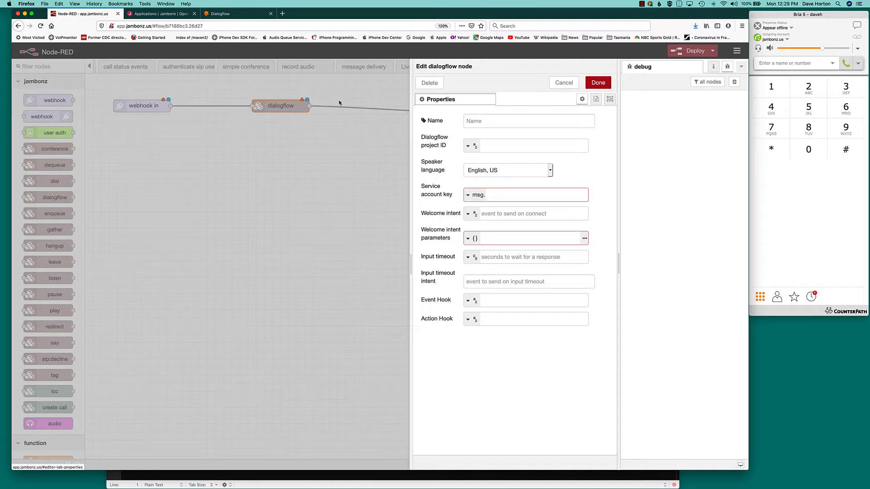
pyautogui.moveTo(438, 146)
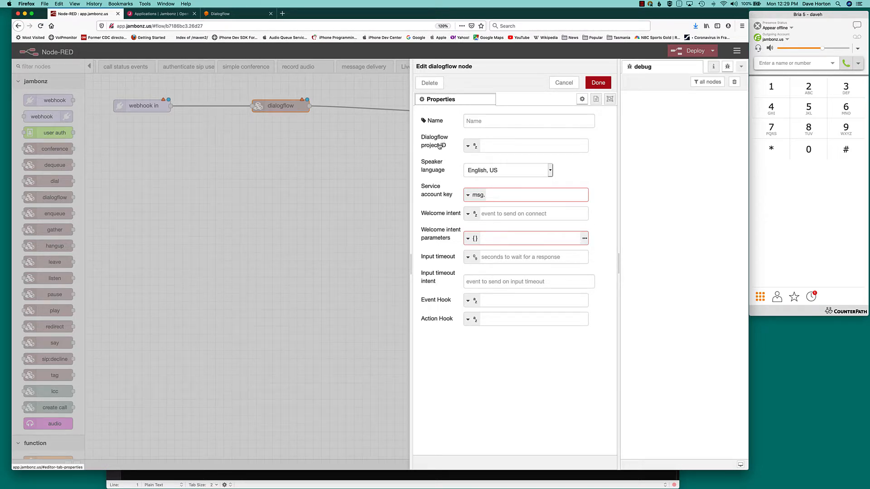
pyautogui.moveTo(432, 195)
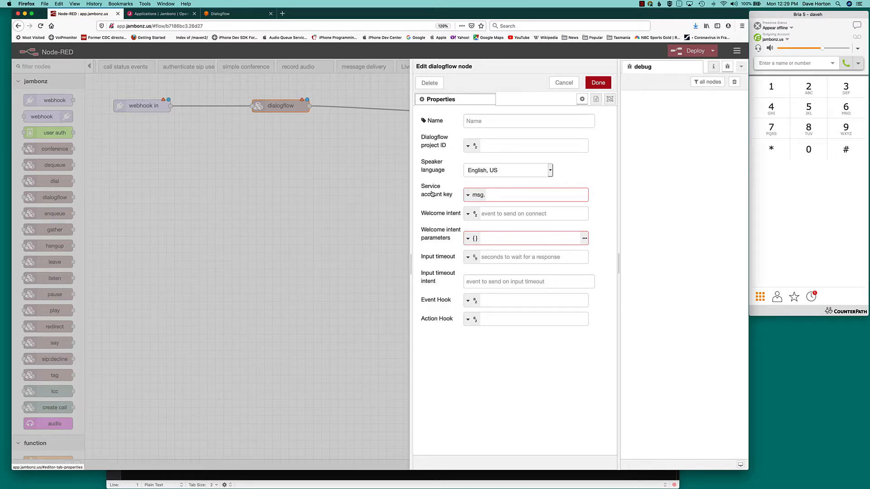
pyautogui.click(239, 13)
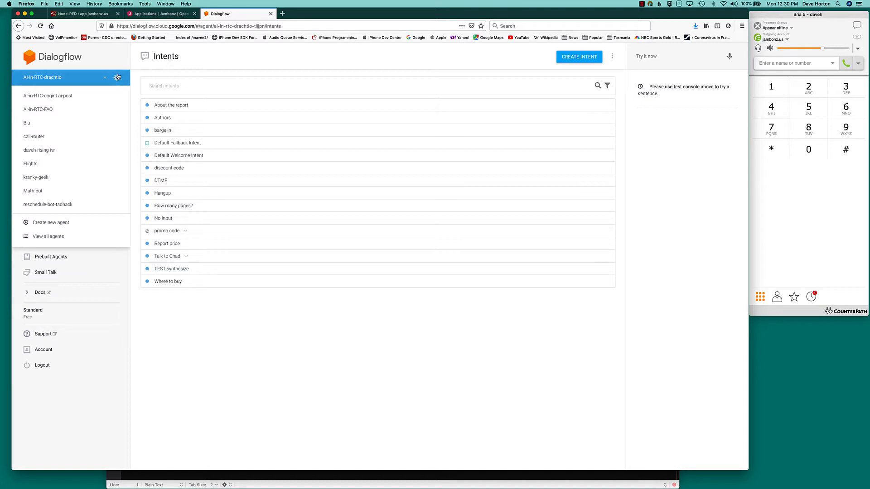
# Copy the AI-in-RTC-drachtio agent's Project ID from its general settings and return to Node-RED
pyautogui.click(116, 77)
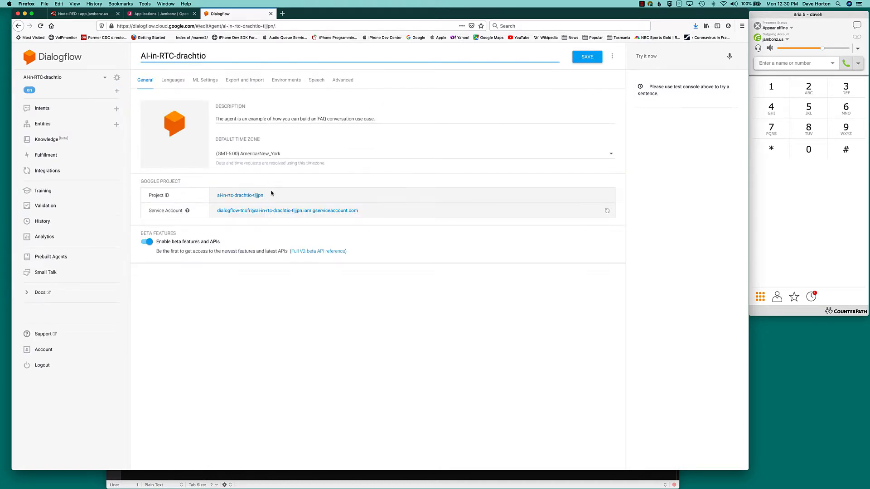
pyautogui.doubleClick(240, 195)
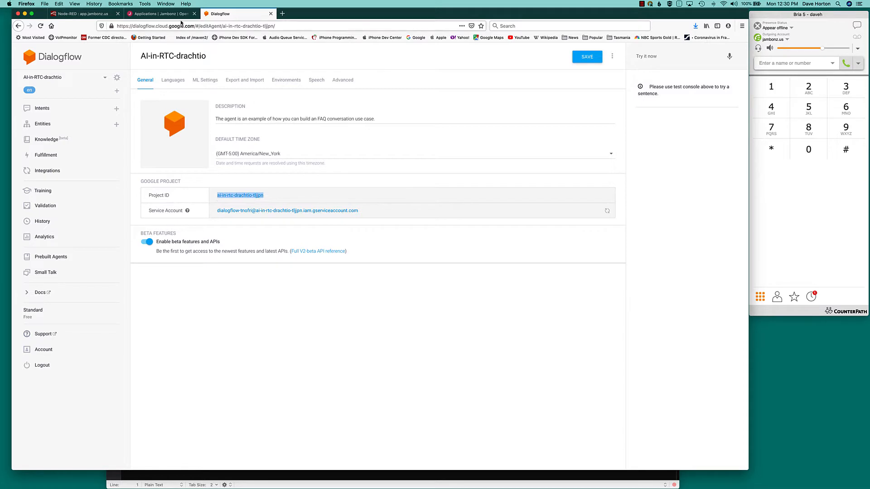
pyautogui.click(84, 13)
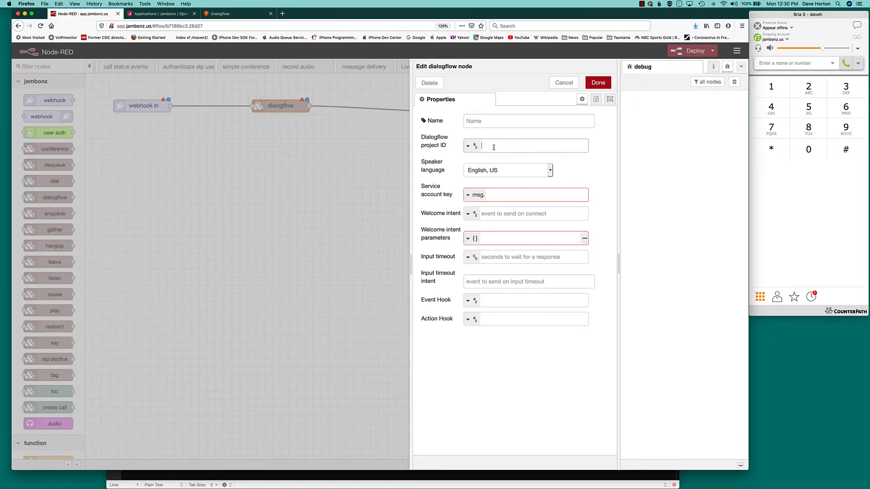
# Enter ai-in-rtc-drachtio-tljjpn as the dialogflow node's project ID and go back to Dialogflow
pyautogui.write('ai-in-rtc-drachtio-tljjpn')
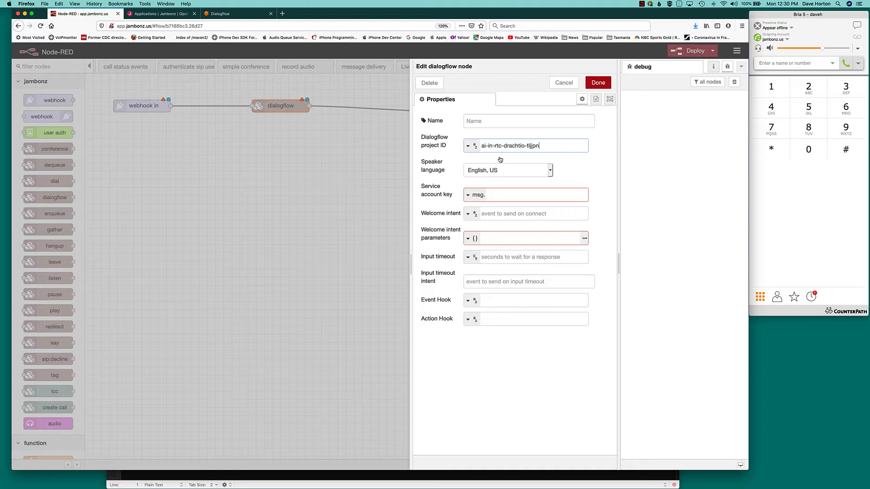
pyautogui.moveTo(239, 13)
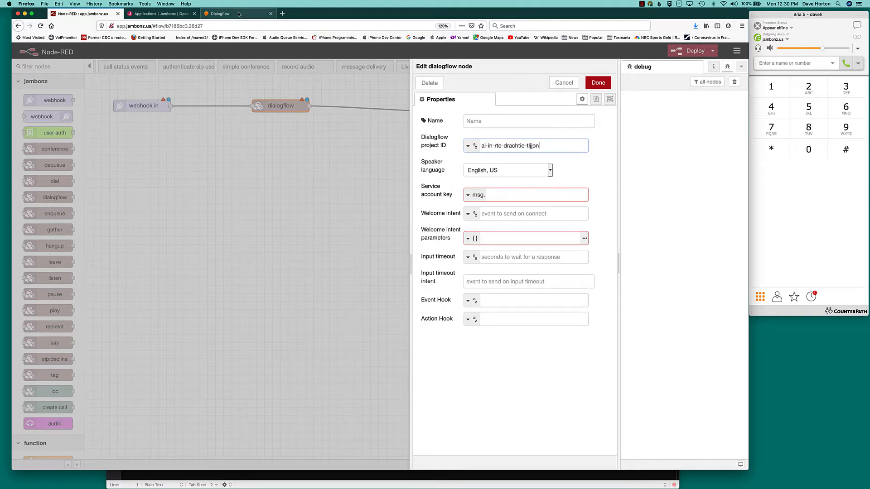
pyautogui.click(220, 13)
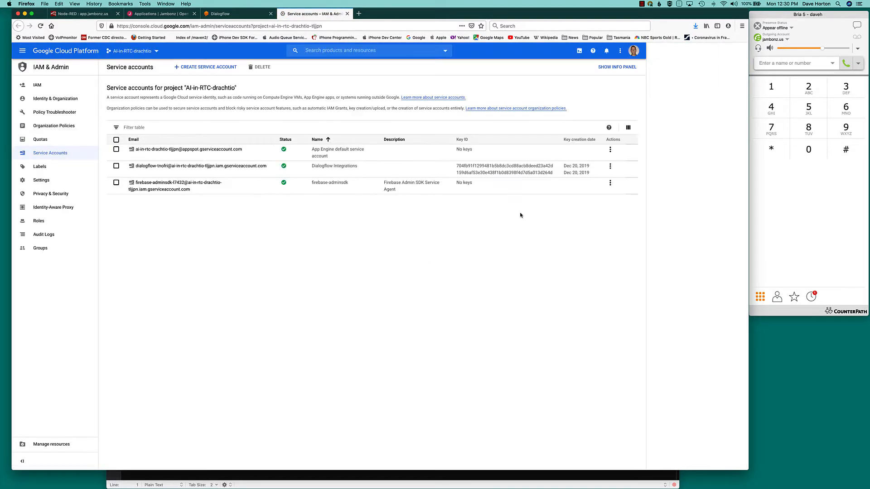
# Create a JSON key for the Dialogflow Integrations service account, open it in TextMate and copy its contents
pyautogui.click(611, 165)
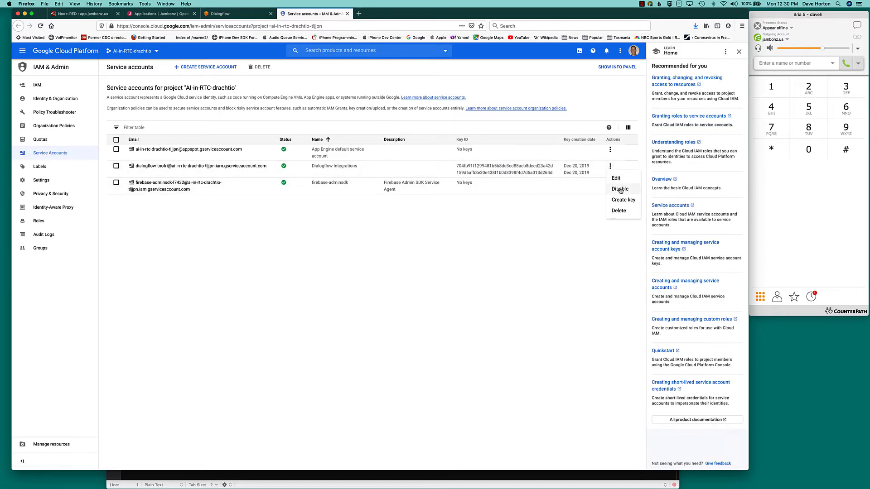
pyautogui.click(623, 199)
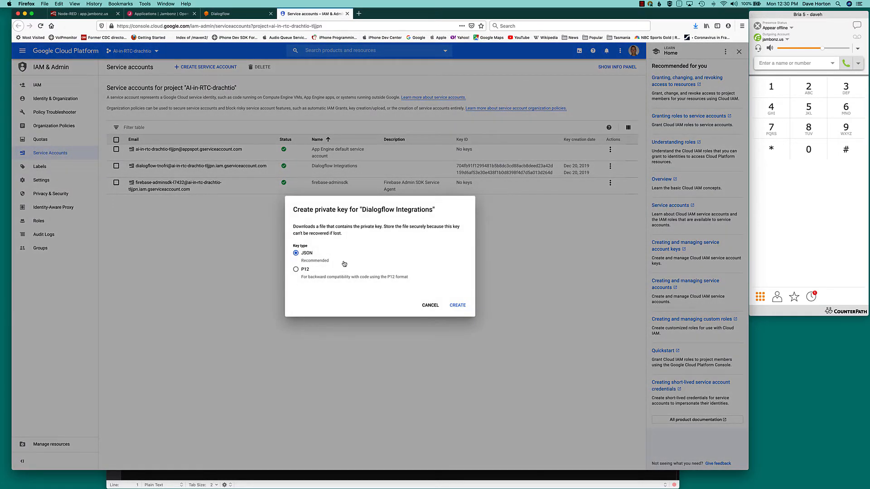
pyautogui.click(457, 305)
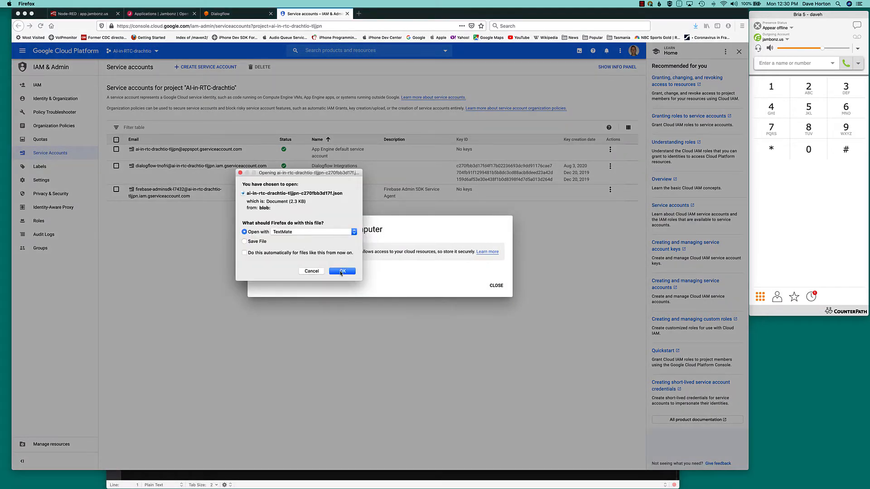
pyautogui.click(341, 271)
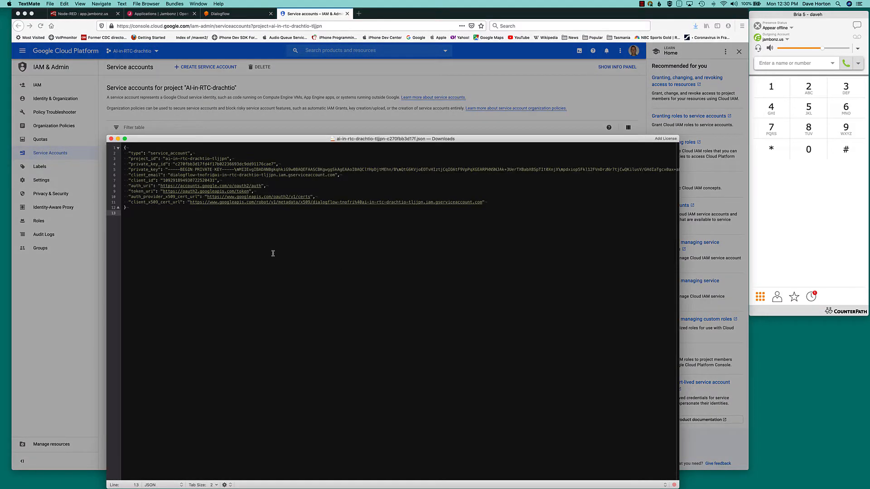
pyautogui.press('cmd+a')
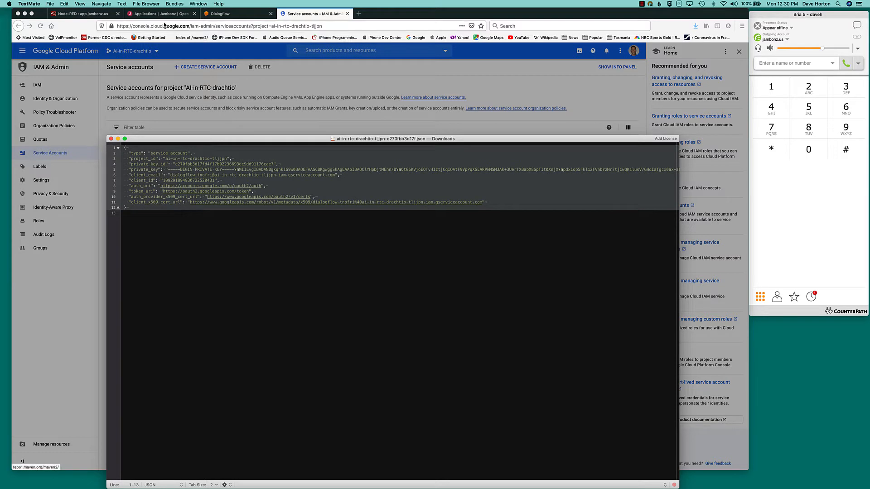
pyautogui.click(83, 13)
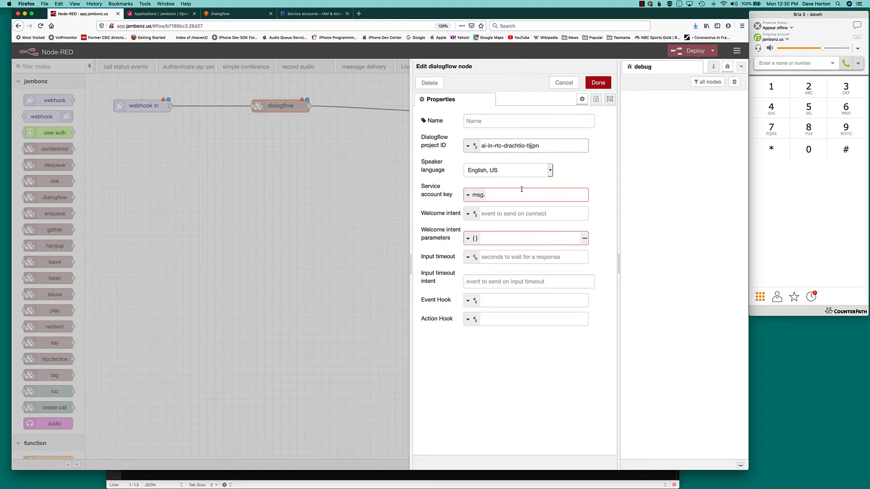
# Set the service account key to the pasted JSON key and the initial intent to Welcome
pyautogui.click(469, 194)
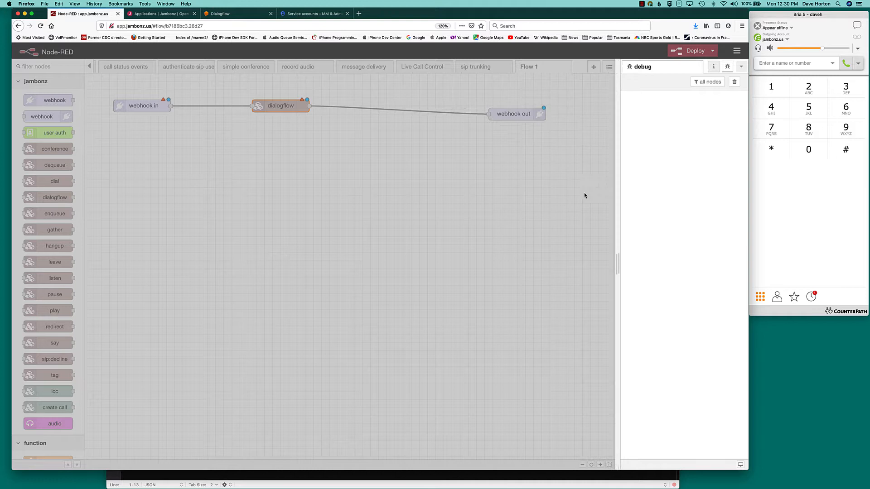
pyautogui.doubleClick(280, 105)
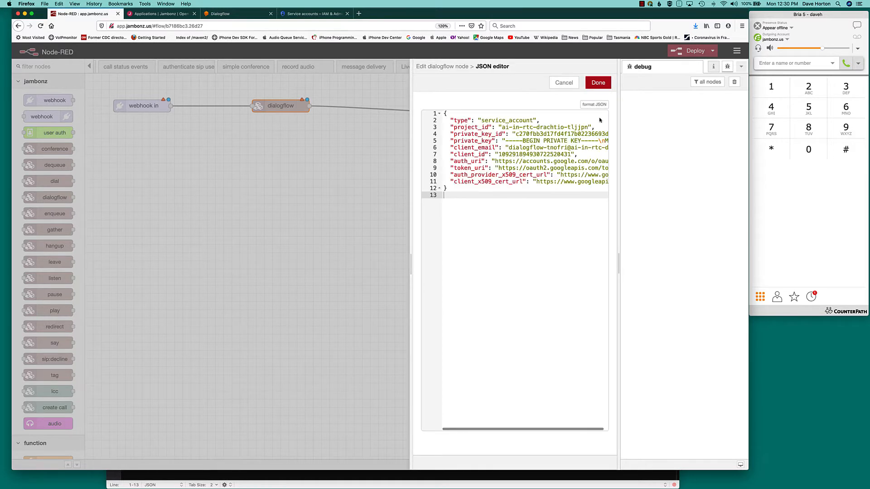
pyautogui.click(598, 82)
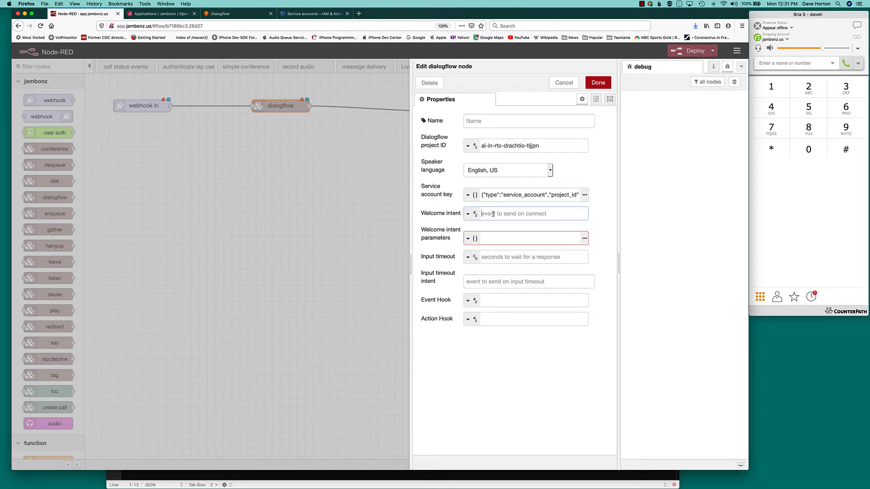
pyautogui.write('Welcome')
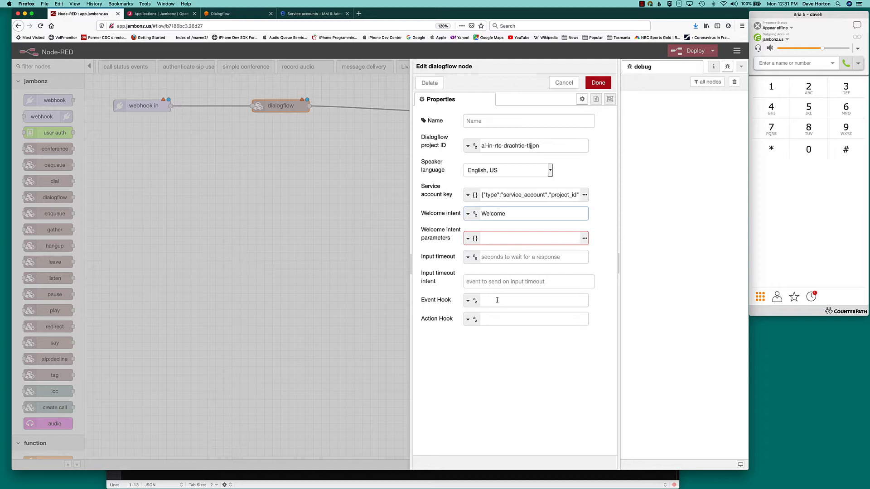
# Set the event hook to /voice-bot-events and action hook to /voice-bot-action, and save the node
pyautogui.click(526, 300)
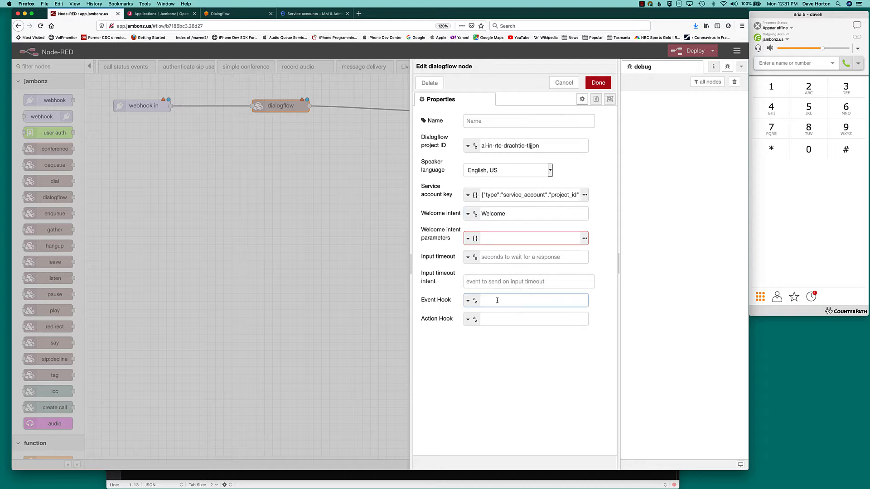
pyautogui.write('/vo')
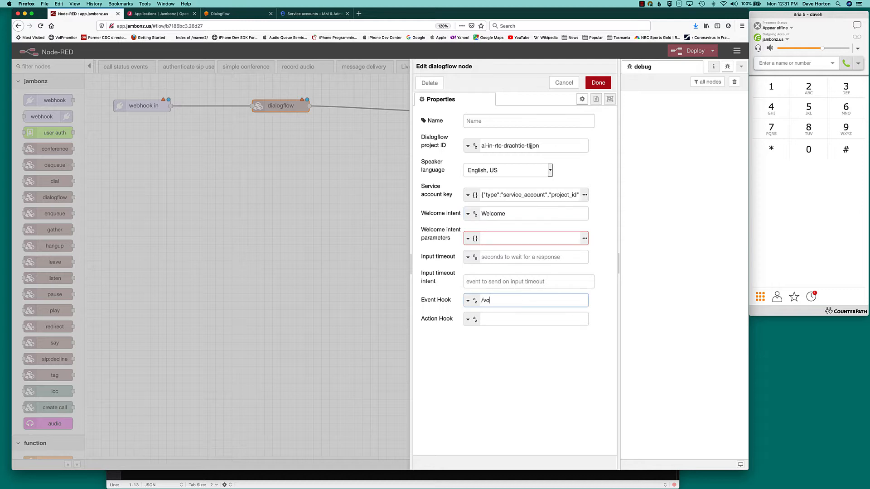
pyautogui.write('ice-bot')
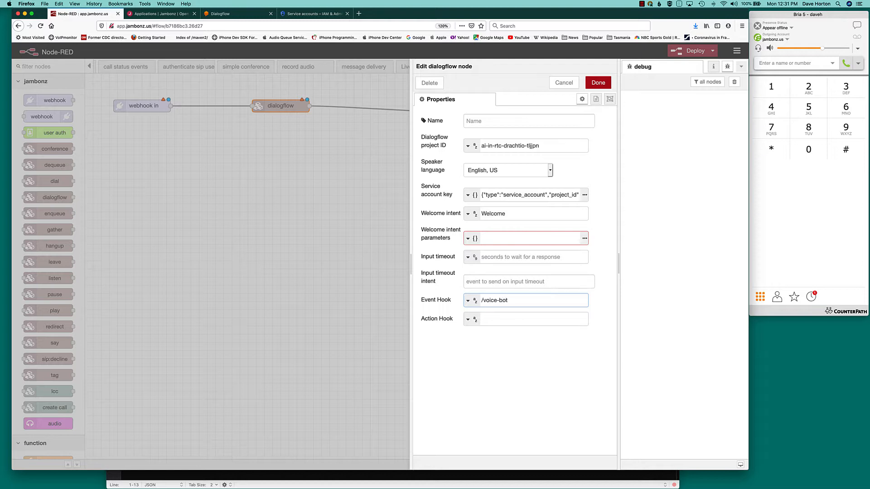
pyautogui.write('events')
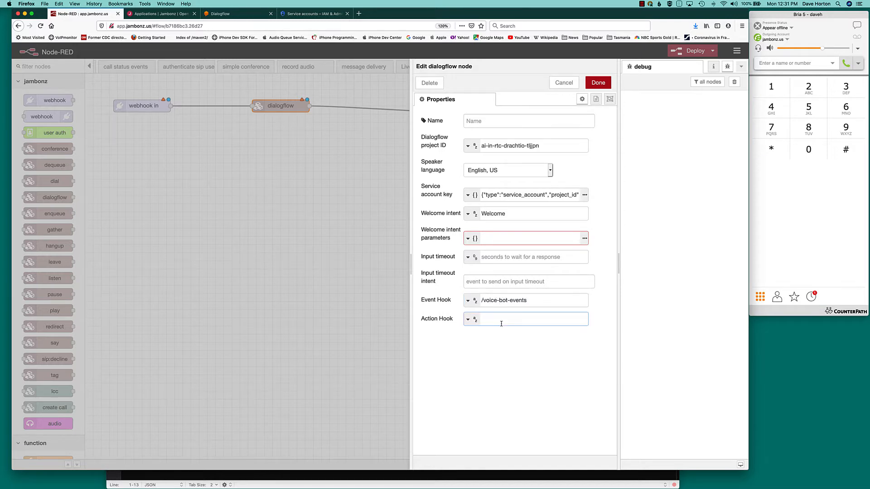
pyautogui.write('/voice')
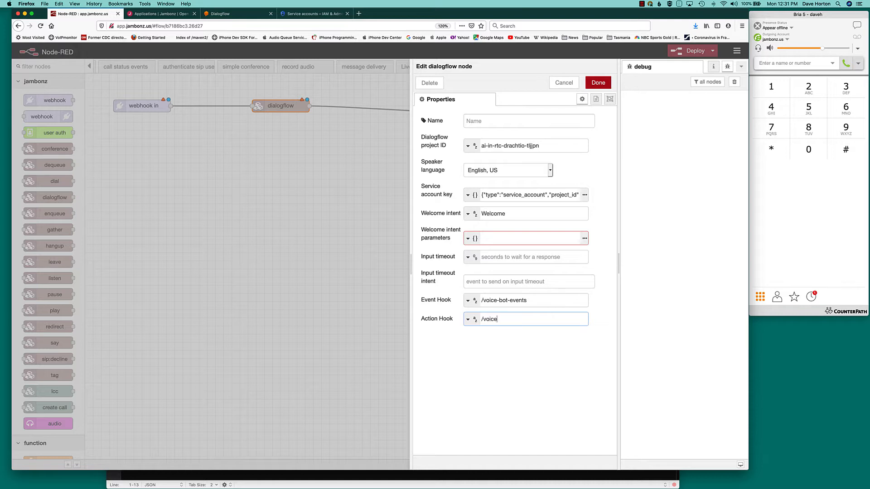
pyautogui.write('-bot-action')
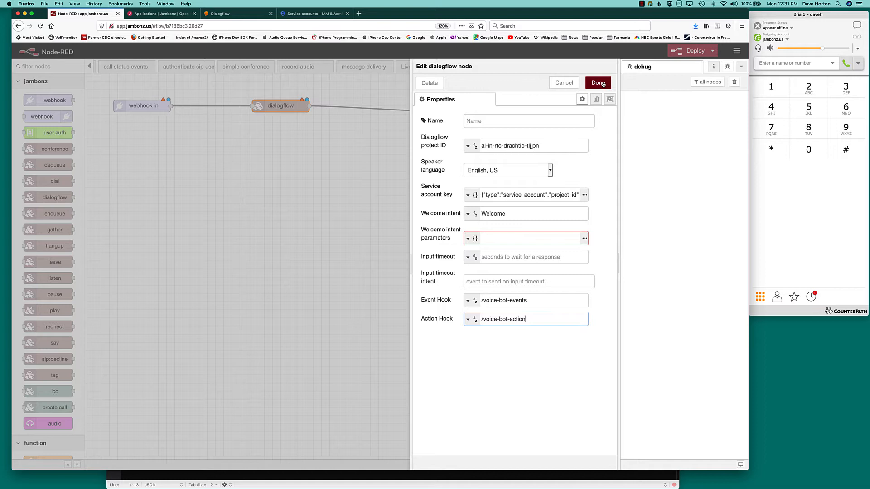
pyautogui.click(597, 82)
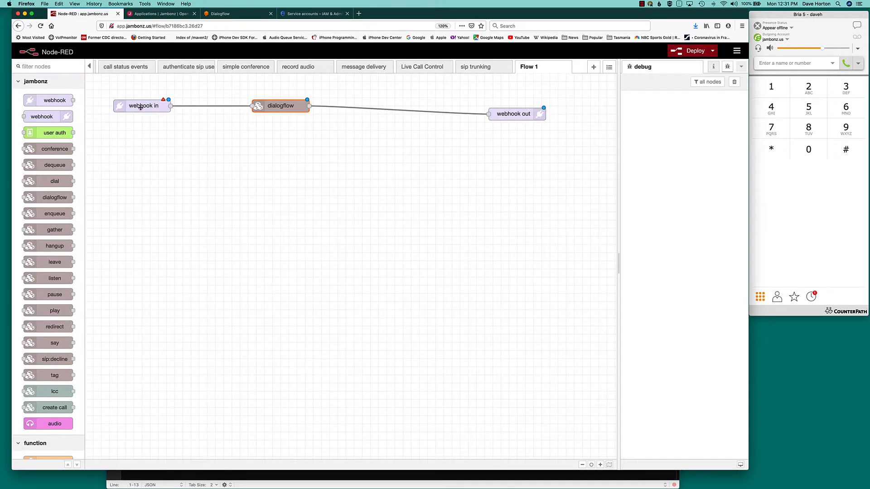
# Set the first webhook in node's path to /voicebot
pyautogui.doubleClick(142, 106)
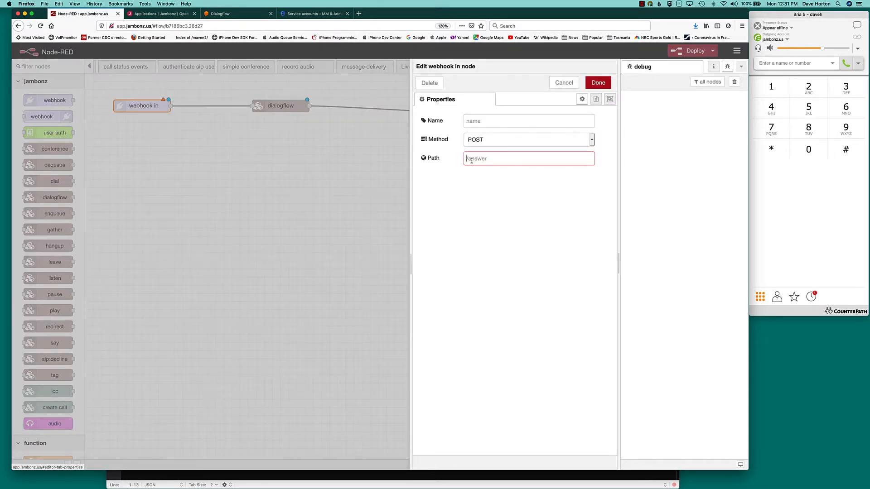
pyautogui.write('/voice')
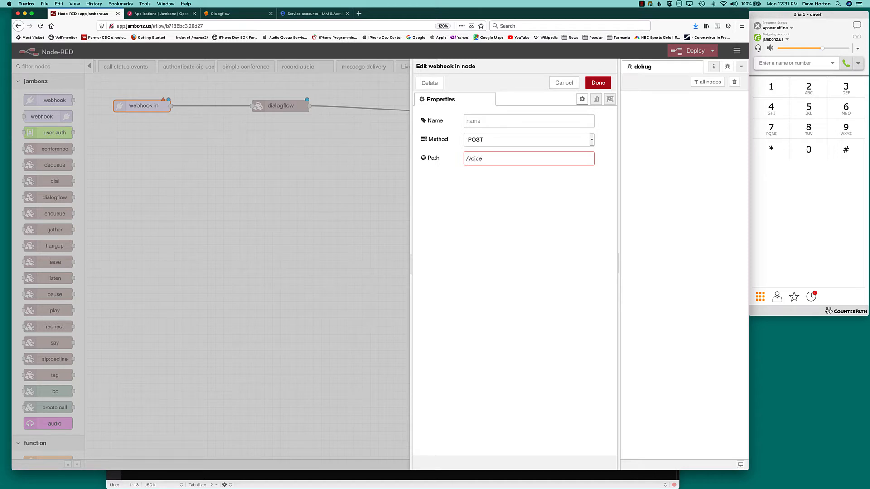
pyautogui.write('bot')
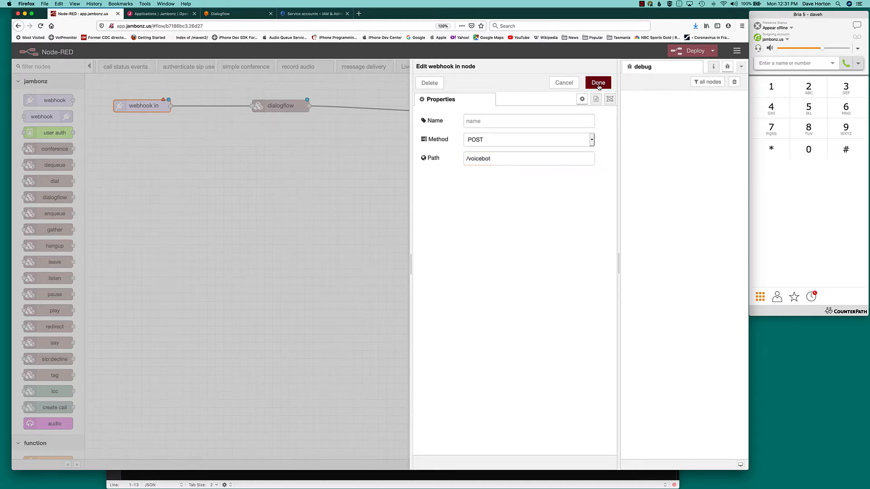
pyautogui.click(598, 83)
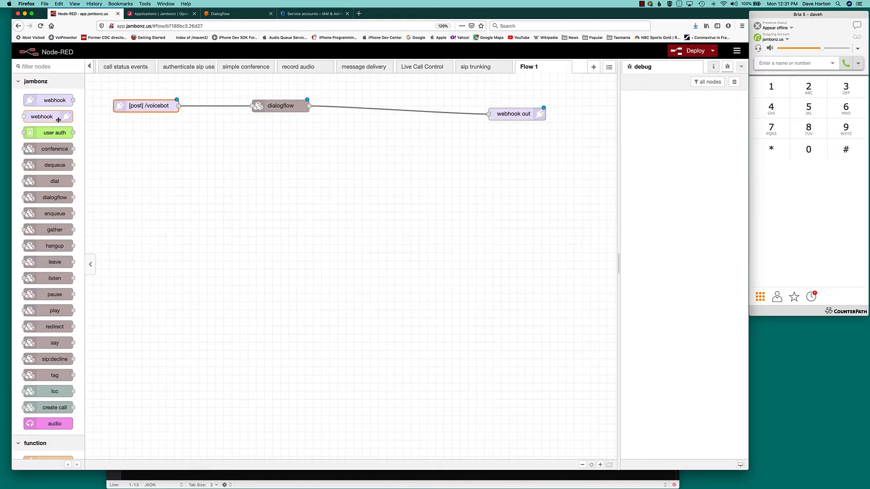
# Add a second webhook in node with path /voice-bot-events
pyautogui.moveTo(47, 116); pyautogui.dragTo(142, 139)
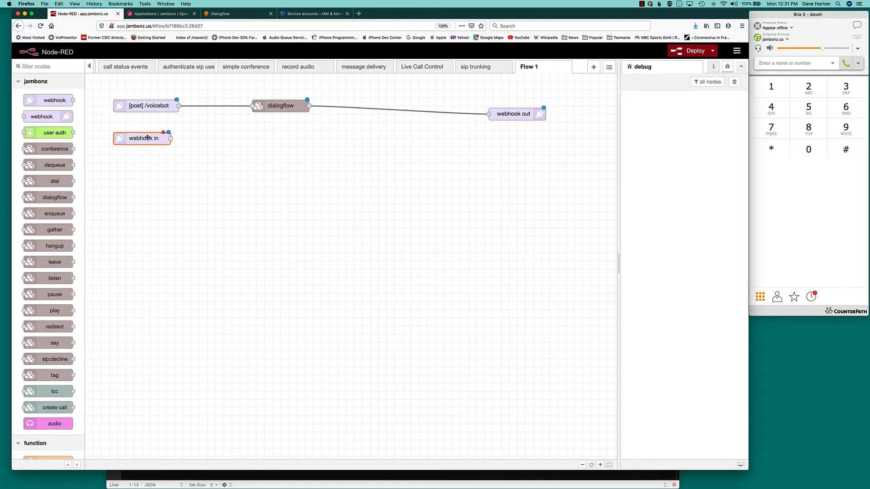
pyautogui.doubleClick(280, 106)
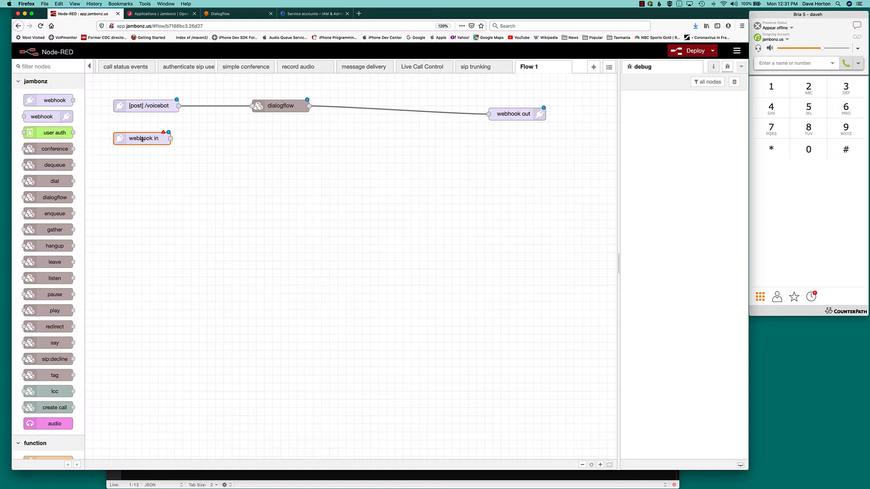
pyautogui.doubleClick(143, 139)
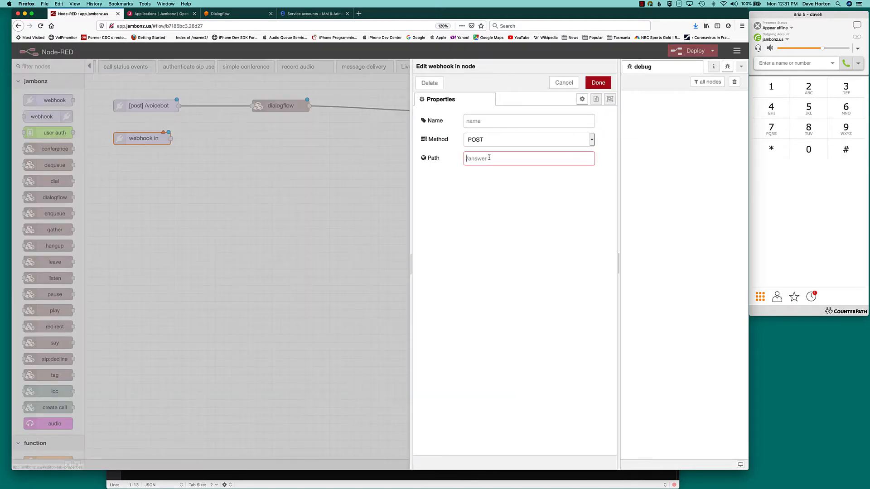
pyautogui.write('/voice-')
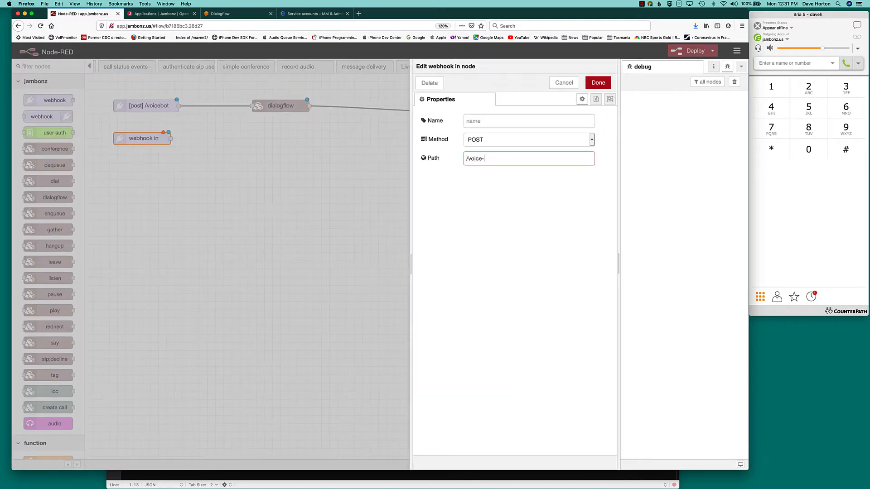
pyautogui.write('bot')
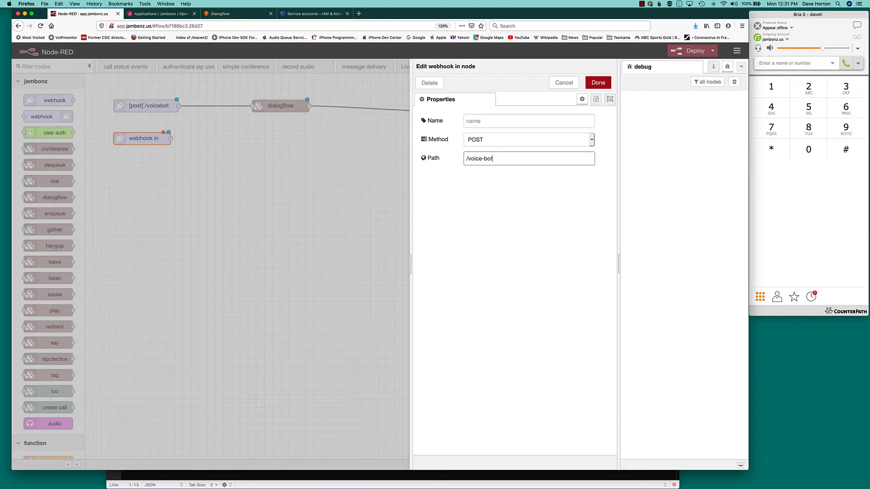
pyautogui.write('-events')
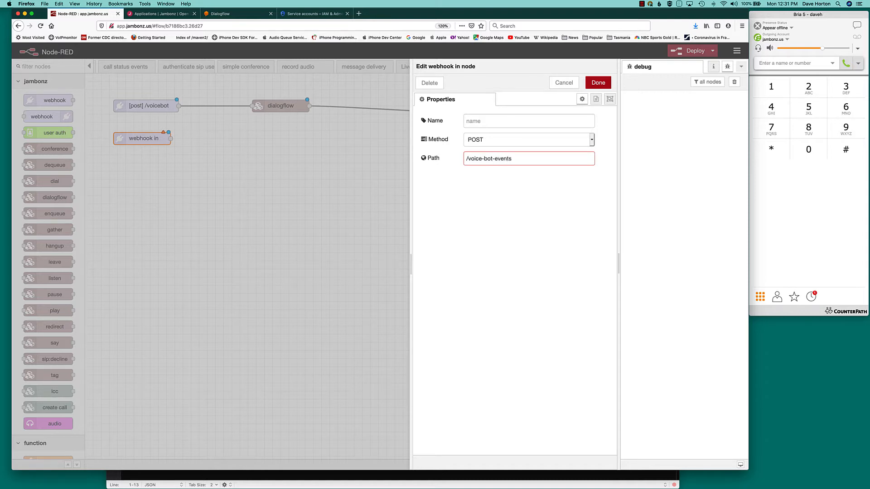
pyautogui.click(597, 82)
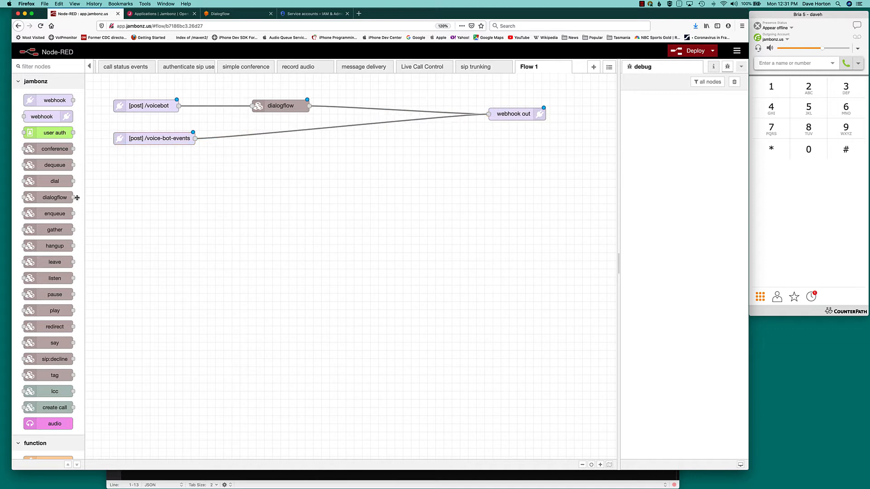
# Set the debug node on the /voice-bot-events webhook to output msg.call
pyautogui.scroll(-3)
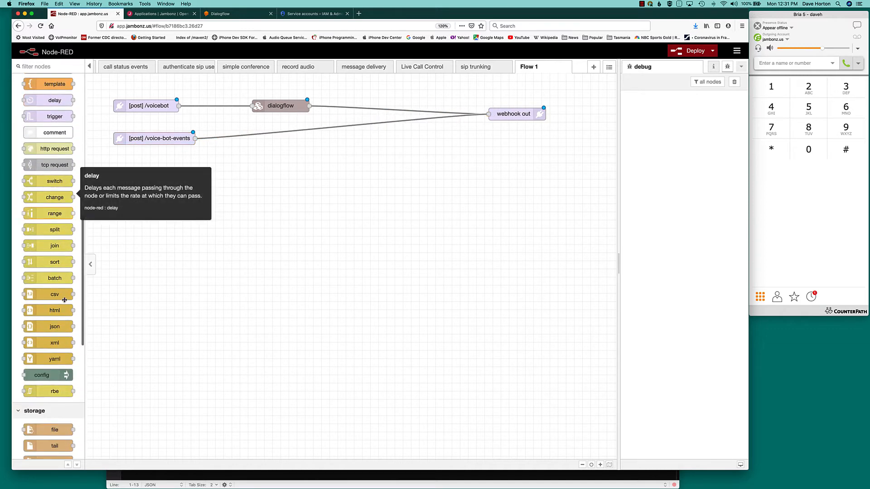
pyautogui.scroll(-3)
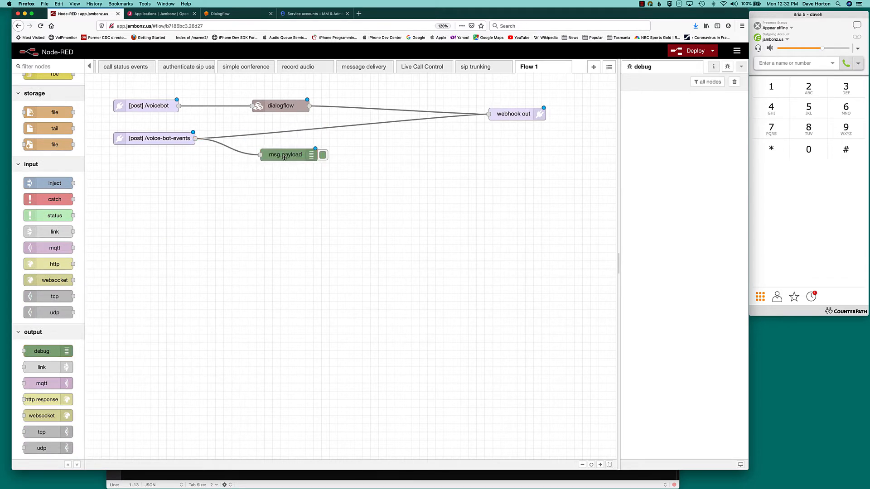
pyautogui.doubleClick(286, 154)
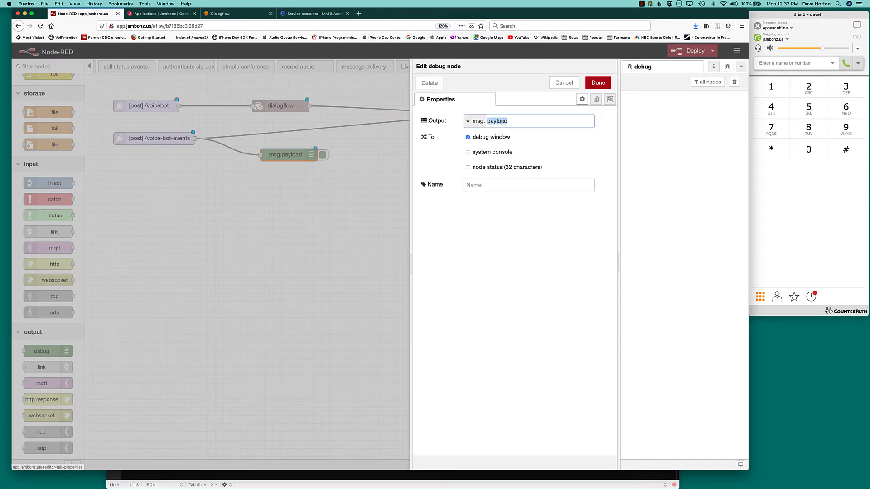
pyautogui.write('call')
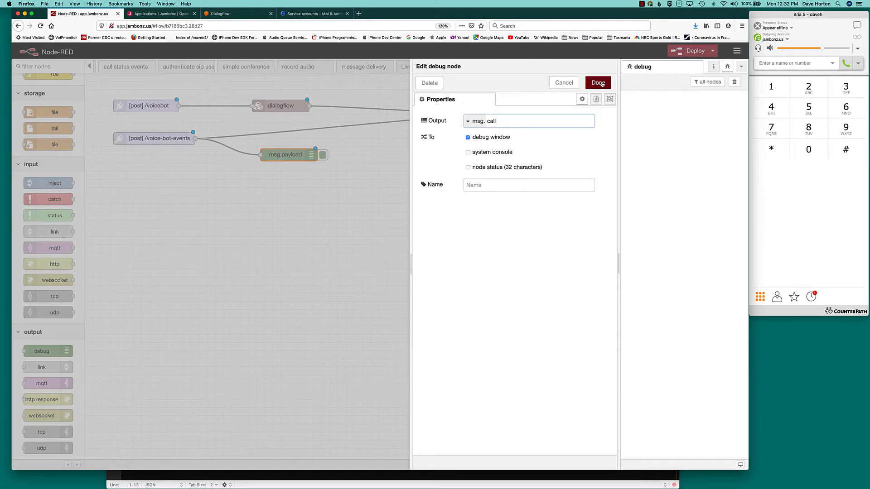
pyautogui.click(598, 82)
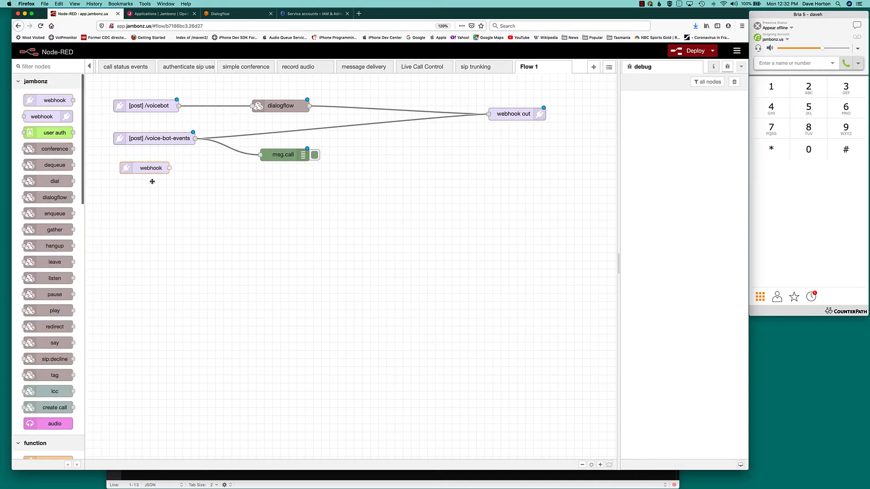
# Set the third webhook in node's path to /voice-bot-action
pyautogui.doubleClick(145, 168)
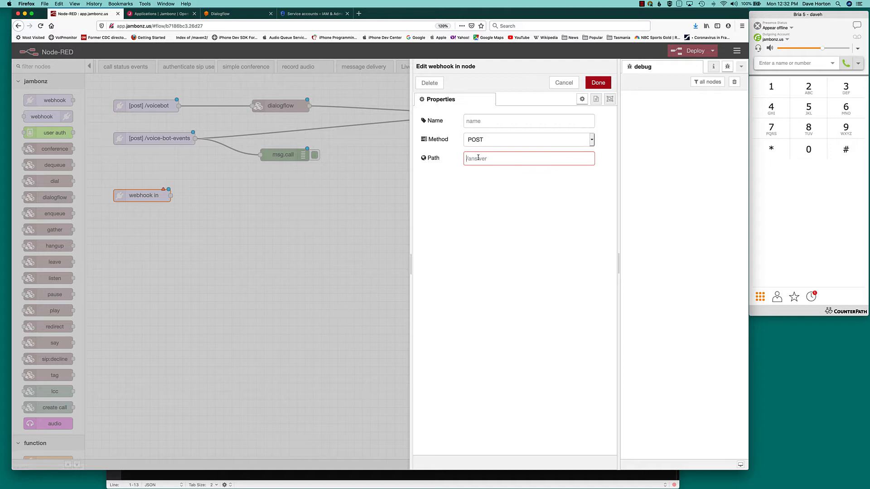
pyautogui.write('/voice-bot-action')
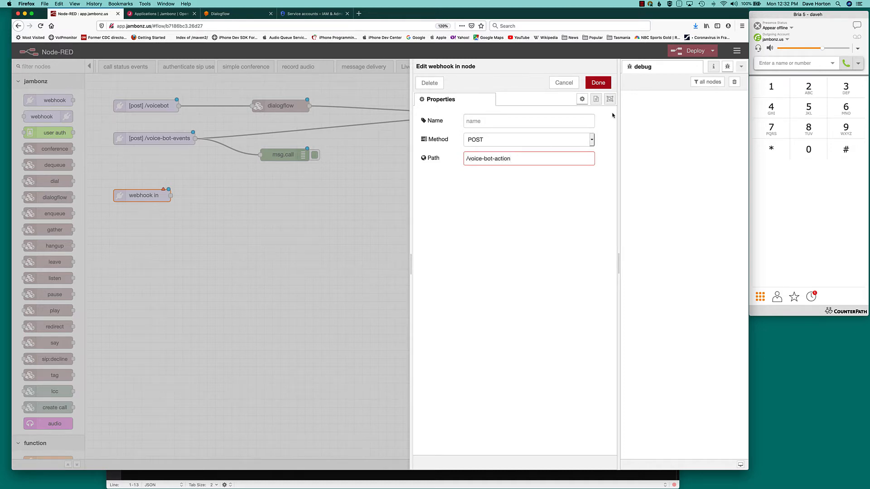
pyautogui.click(597, 82)
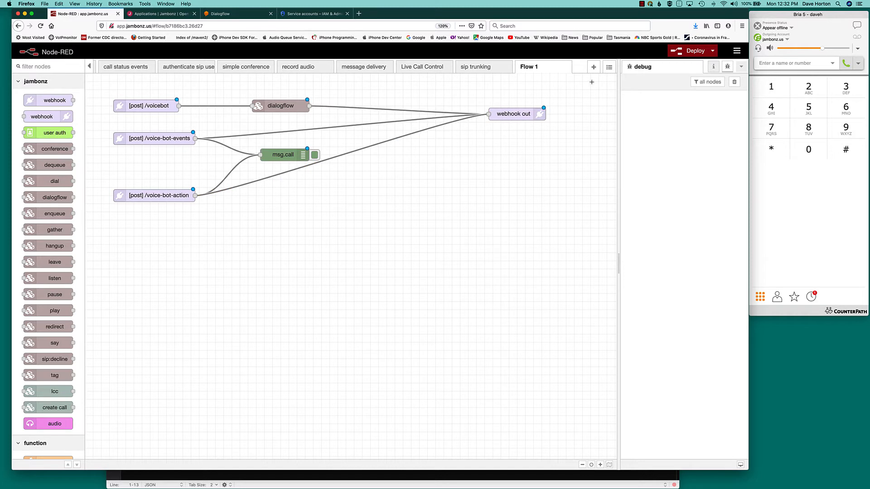
# Deploy the flow, then inspect the /voicebot webhook and dialogflow node for the duplicate-path error
pyautogui.click(693, 50)
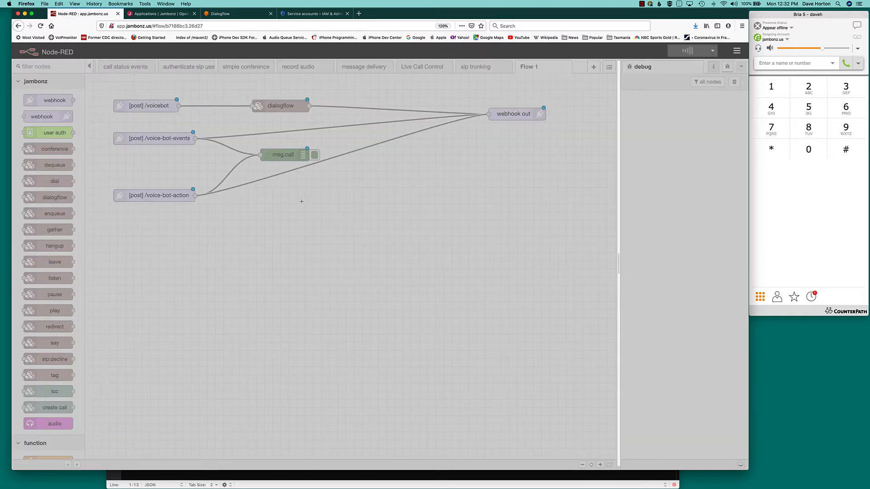
pyautogui.click(694, 50)
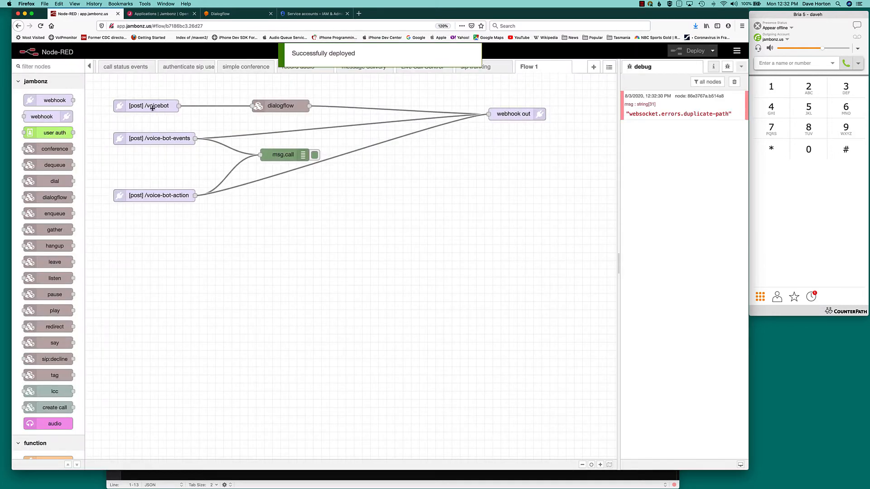
pyautogui.doubleClick(146, 106)
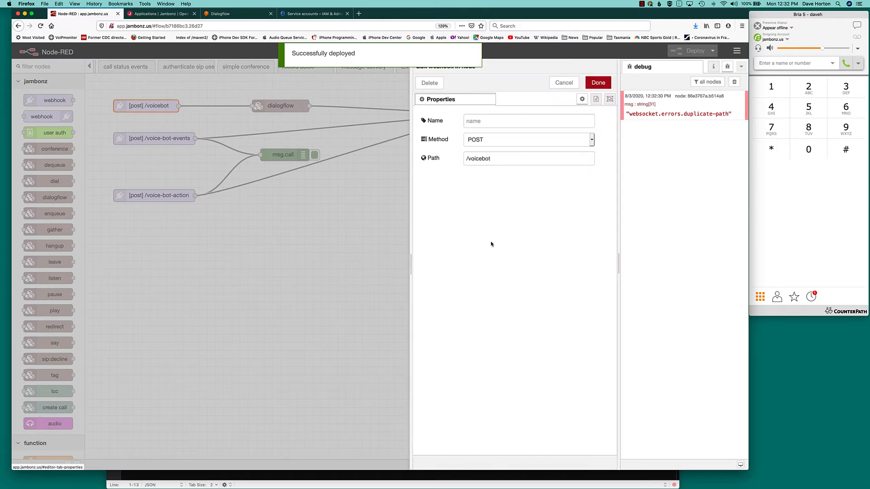
pyautogui.click(598, 83)
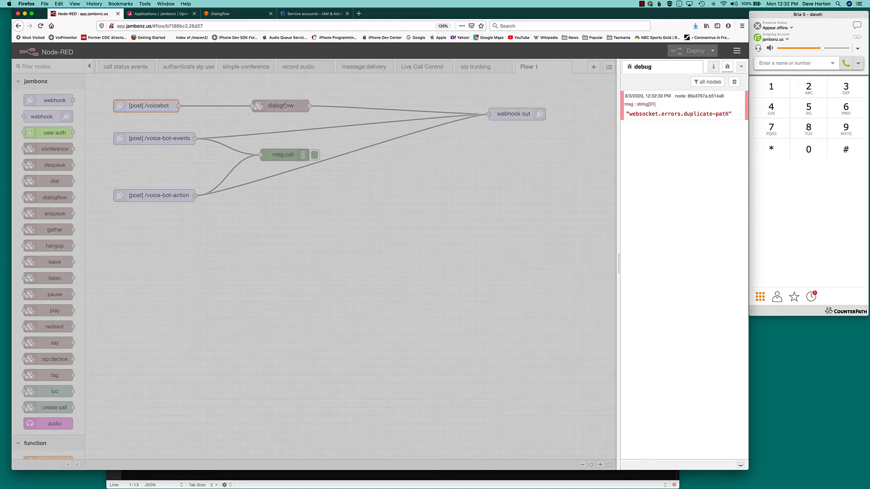
pyautogui.doubleClick(280, 105)
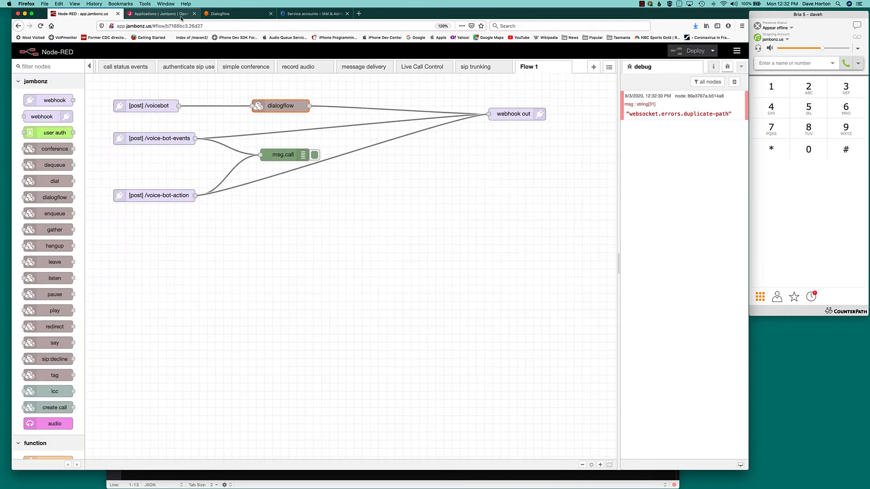
pyautogui.click(161, 13)
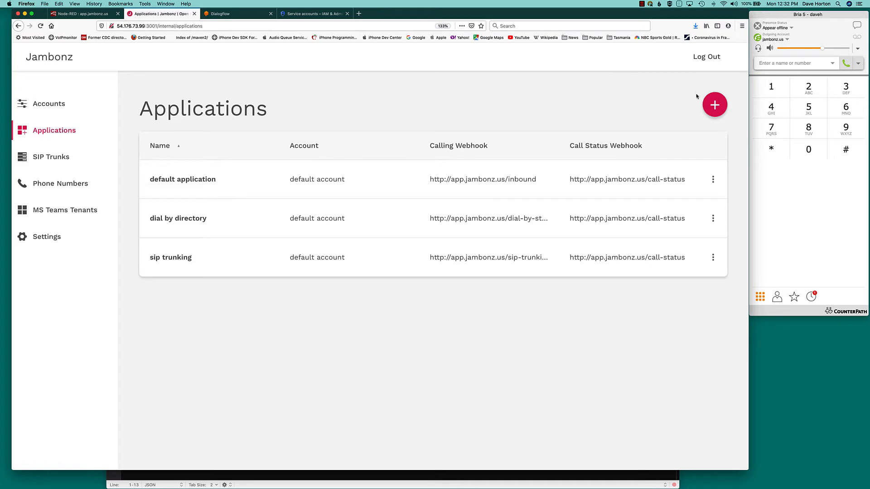
pyautogui.click(714, 104)
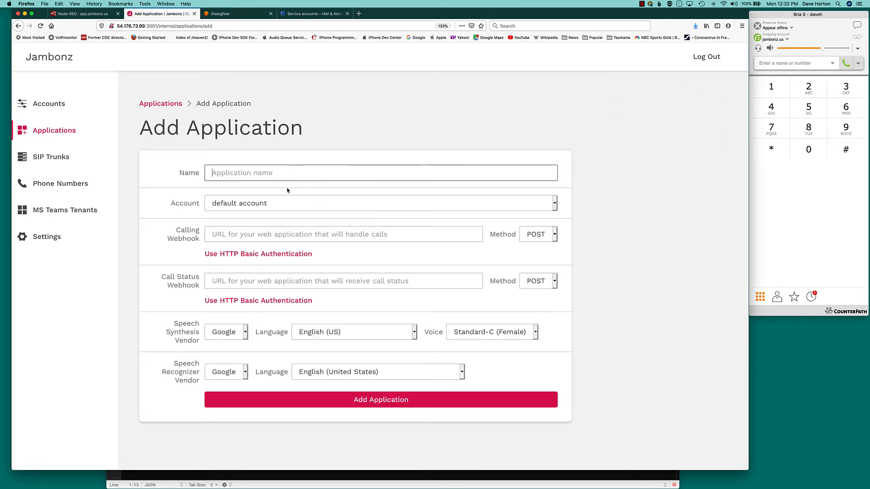
pyautogui.write('voicebot')
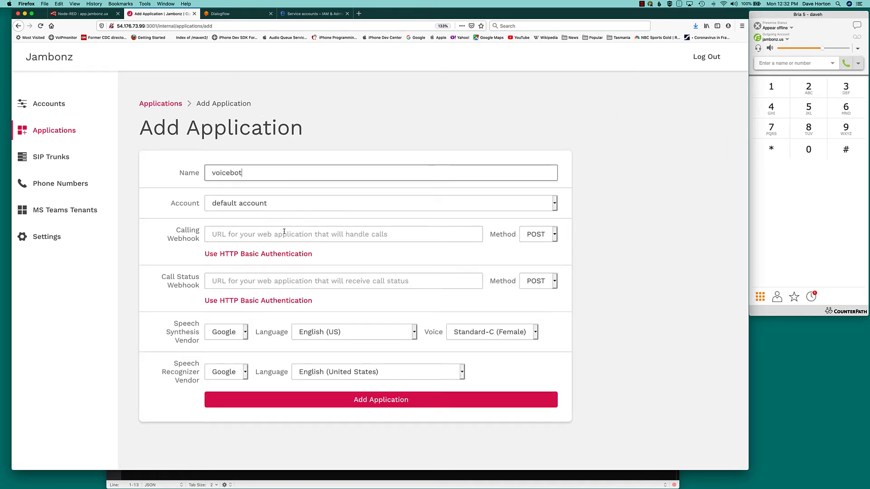
pyautogui.write('http://app.')
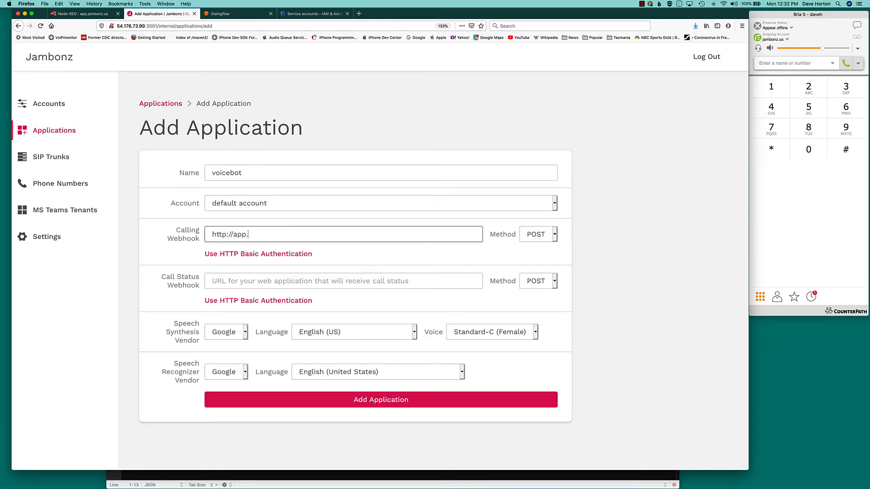
pyautogui.write('jambonz.us')
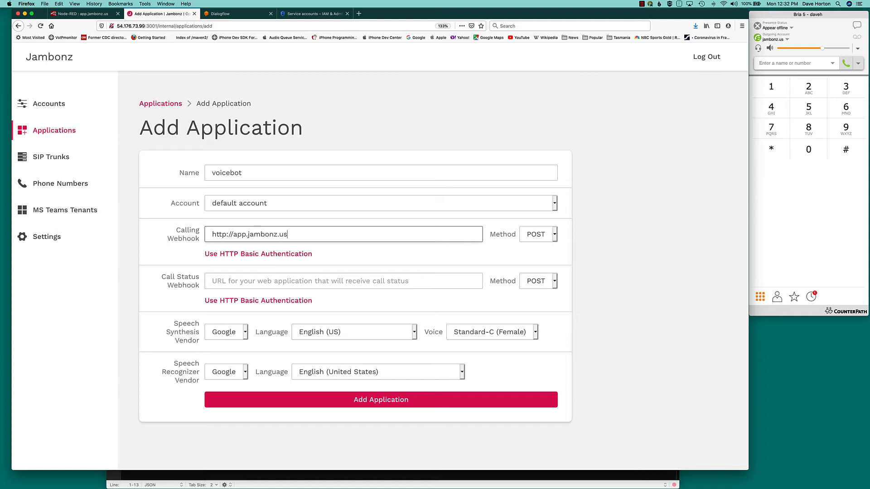
pyautogui.write('/voicebot')
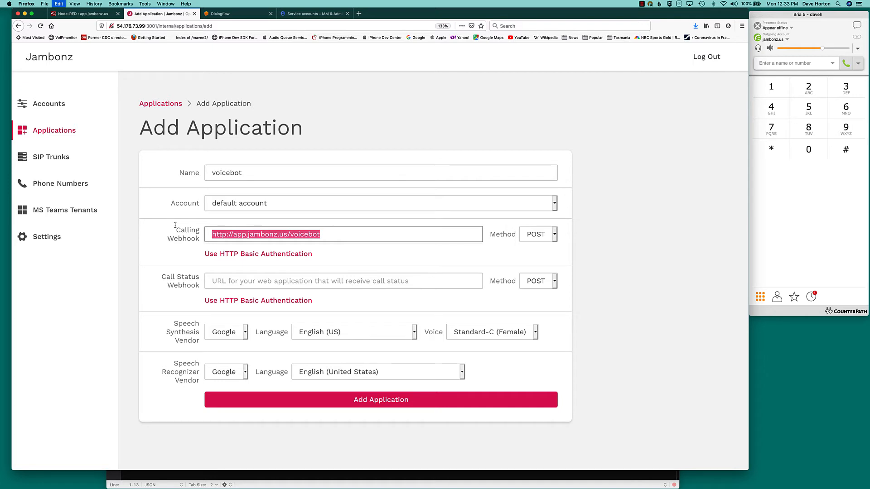
pyautogui.write('http://app.jambonz.us/voiceb')
pyautogui.click(344, 281)
pyautogui.write('http://app.jambonz.us/call')
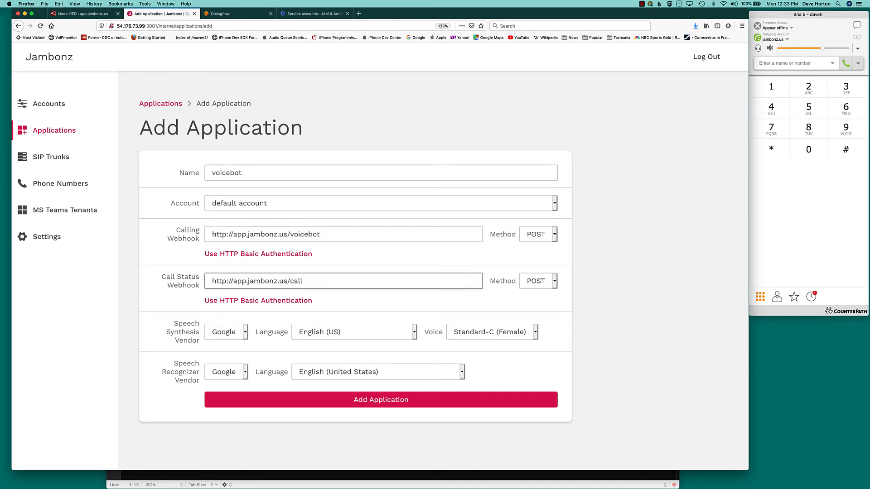
pyautogui.click(380, 400)
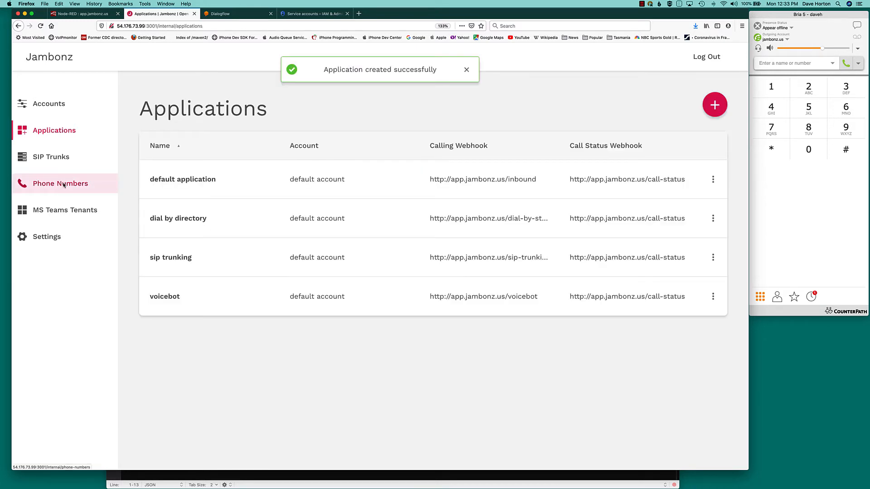
pyautogui.click(60, 183)
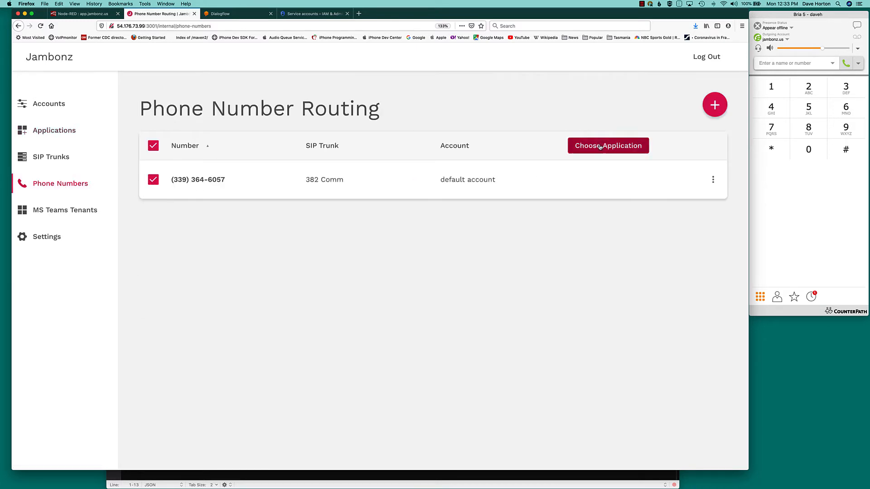
pyautogui.click(608, 146)
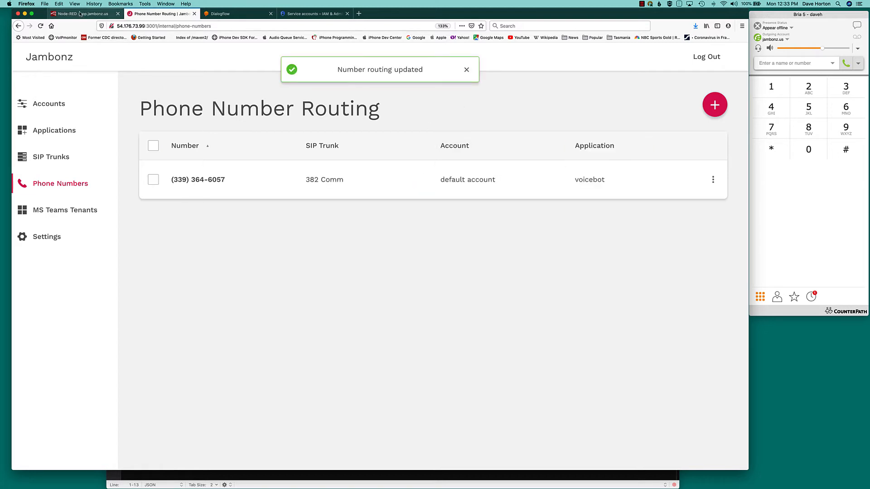
pyautogui.click(84, 13)
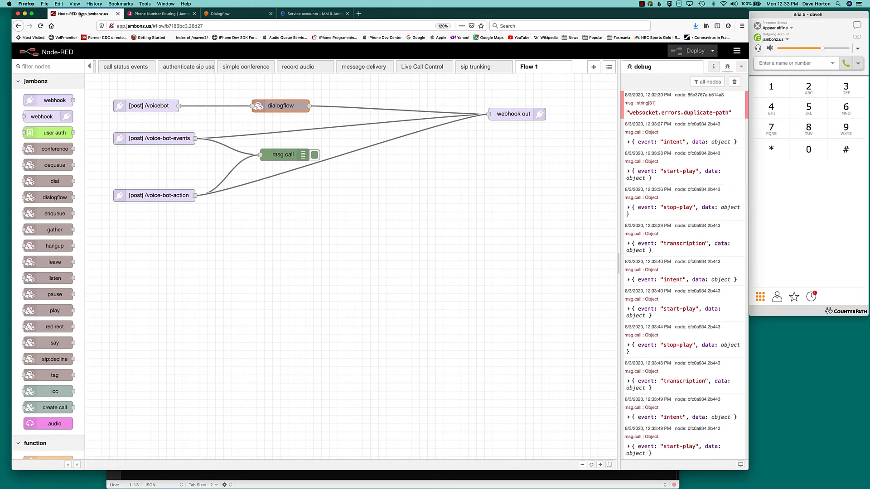
# Scroll the debug sidebar down to the caller hangup dialogflowResult event
pyautogui.scroll(-3)
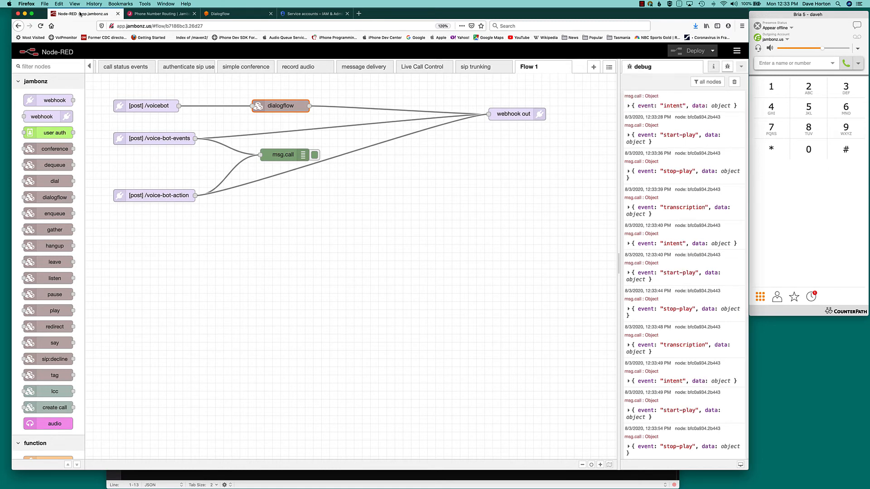
pyautogui.scroll(-3)
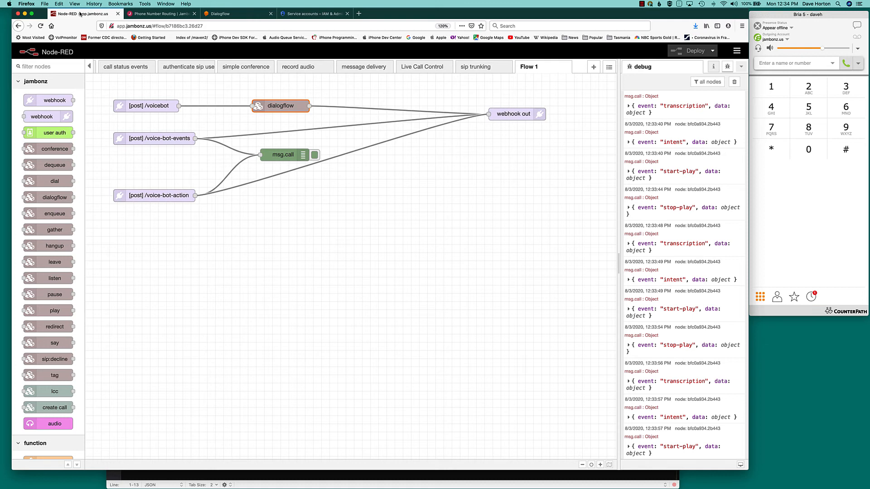
pyautogui.scroll(-3)
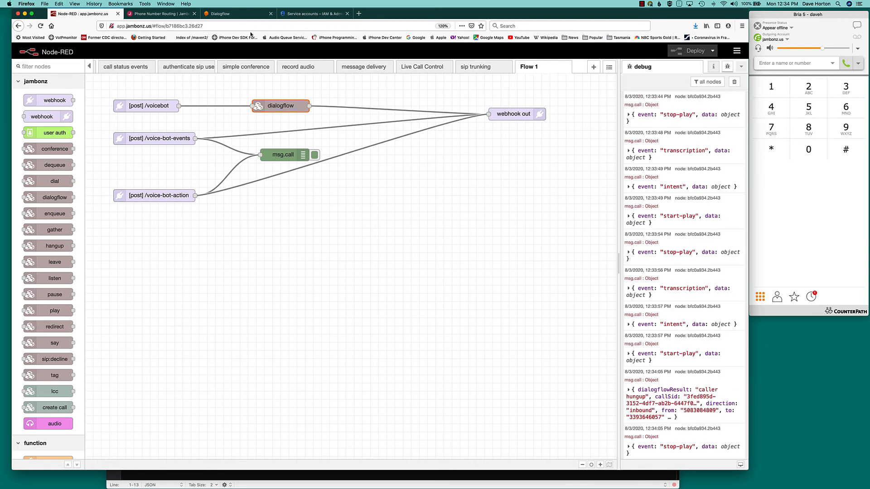
pyautogui.moveTo(599, 169)
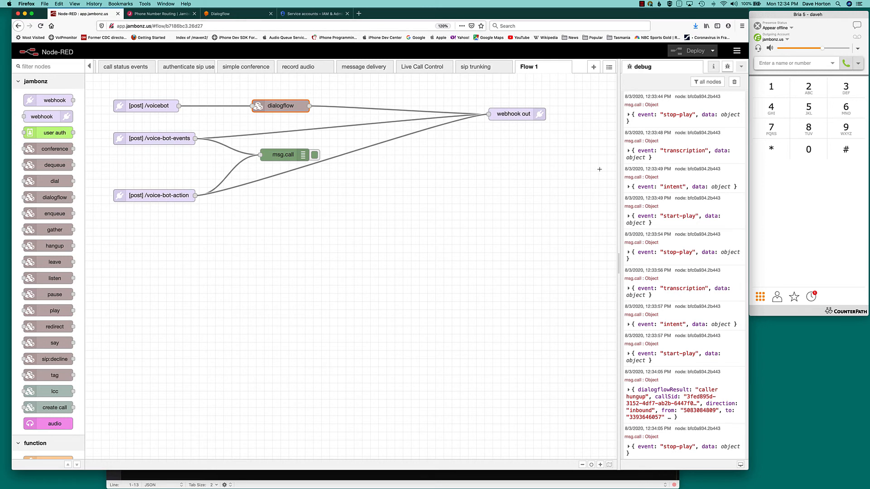
pyautogui.moveTo(629, 152)
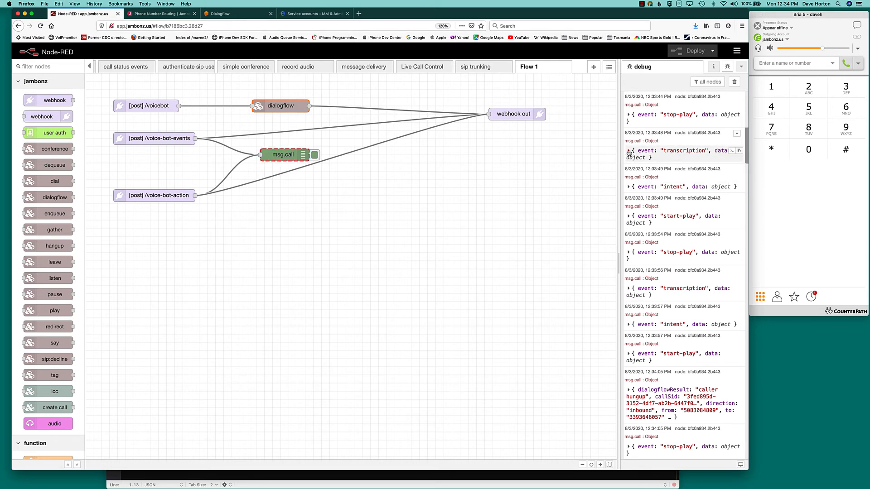
# Expand the transcription event's data to show the recognized transcript and webhook status
pyautogui.click(629, 151)
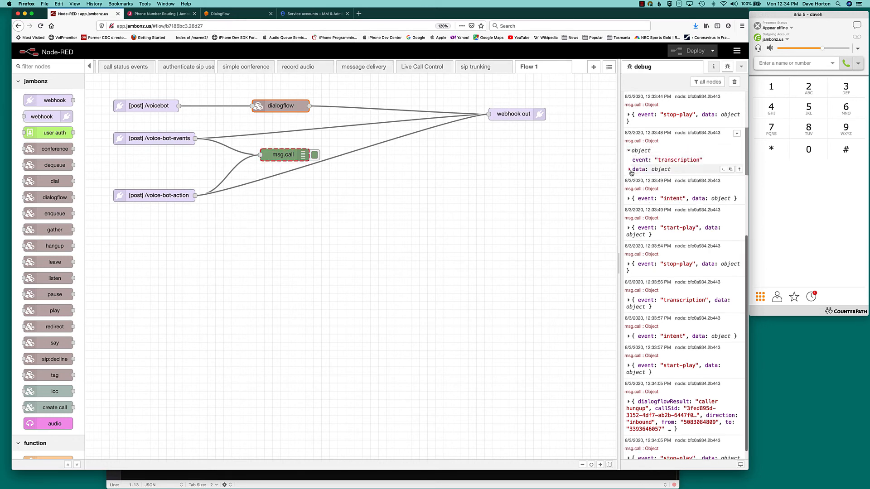
pyautogui.click(630, 169)
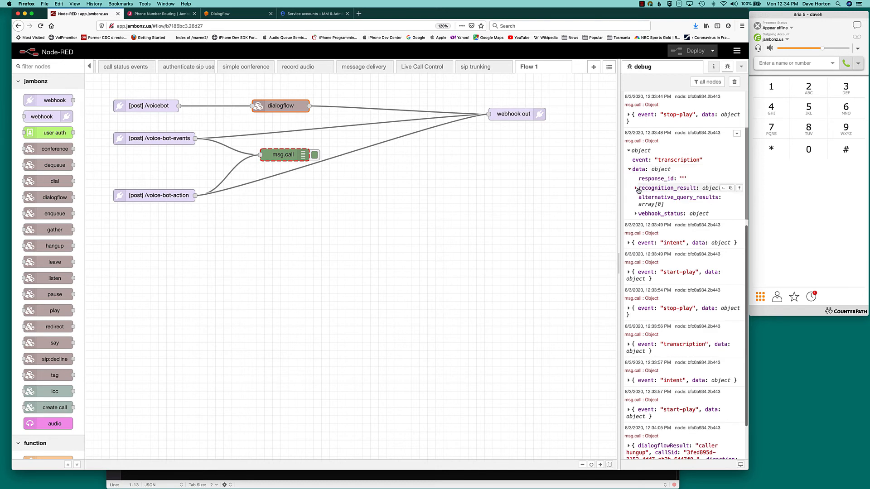
pyautogui.click(636, 188)
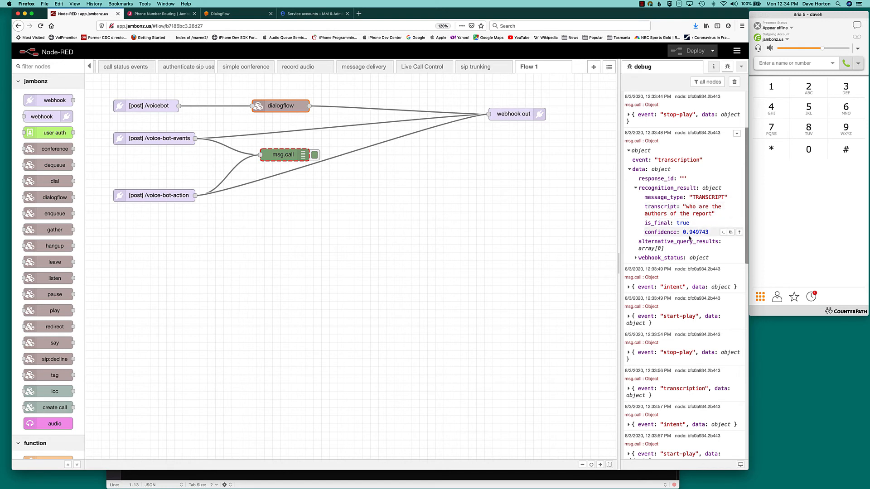
pyautogui.click(637, 258)
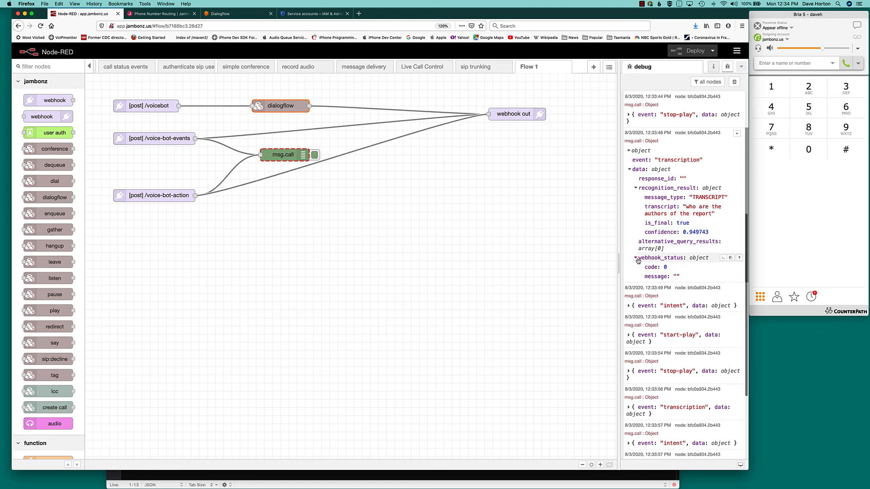
# Expand the intent event's query result and fulfillment messages to show the fulfillment text
pyautogui.click(628, 305)
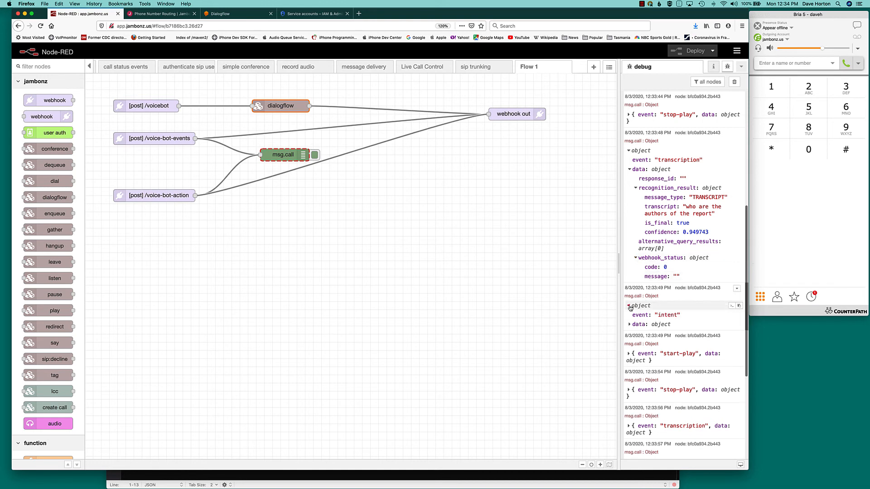
pyautogui.click(629, 325)
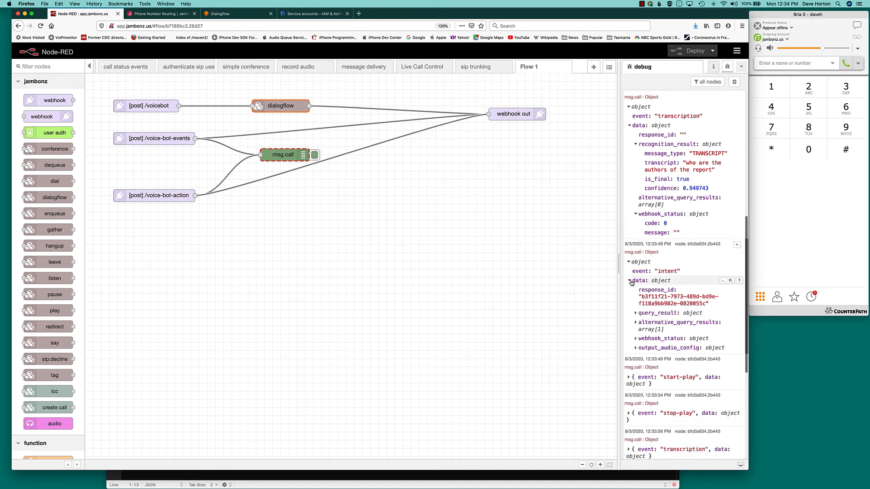
pyautogui.scroll(-3)
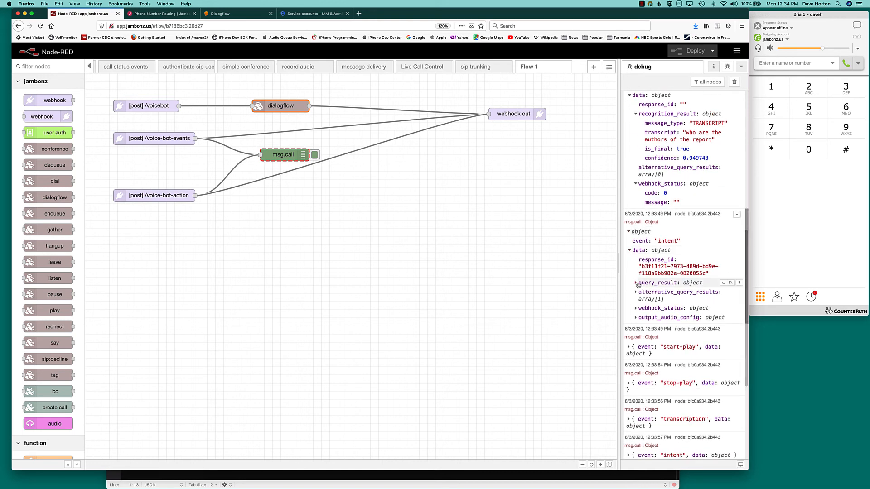
pyautogui.click(637, 283)
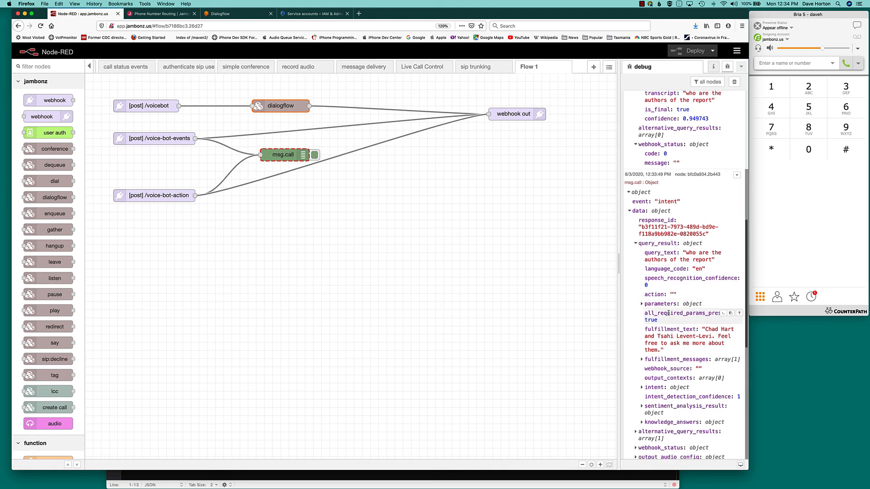
pyautogui.scroll(-3)
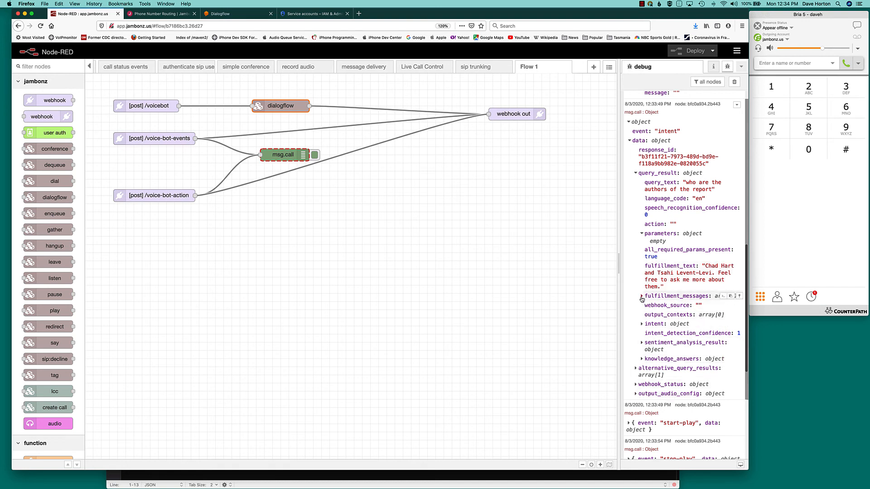
pyautogui.click(643, 296)
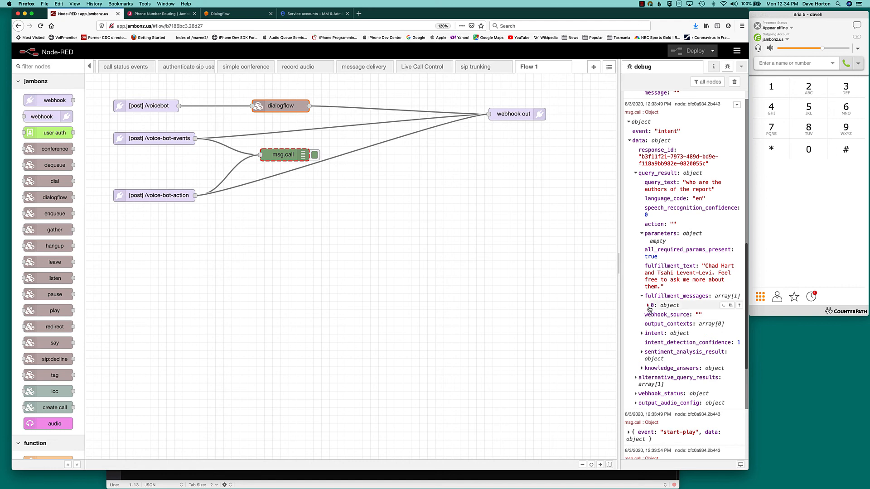
pyautogui.click(650, 305)
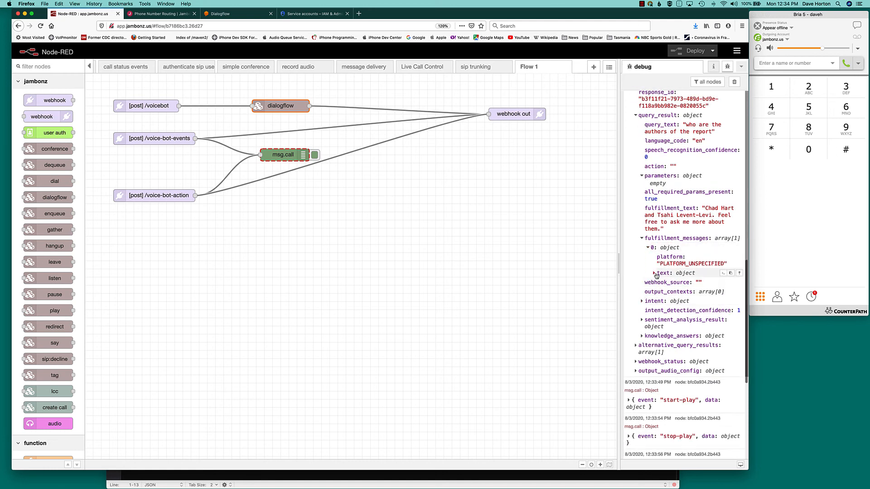
pyautogui.click(656, 272)
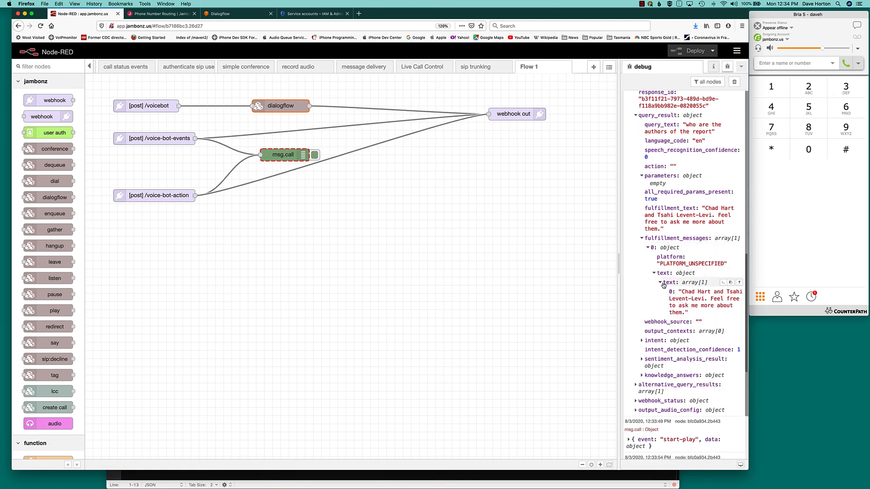
pyautogui.scroll(-3)
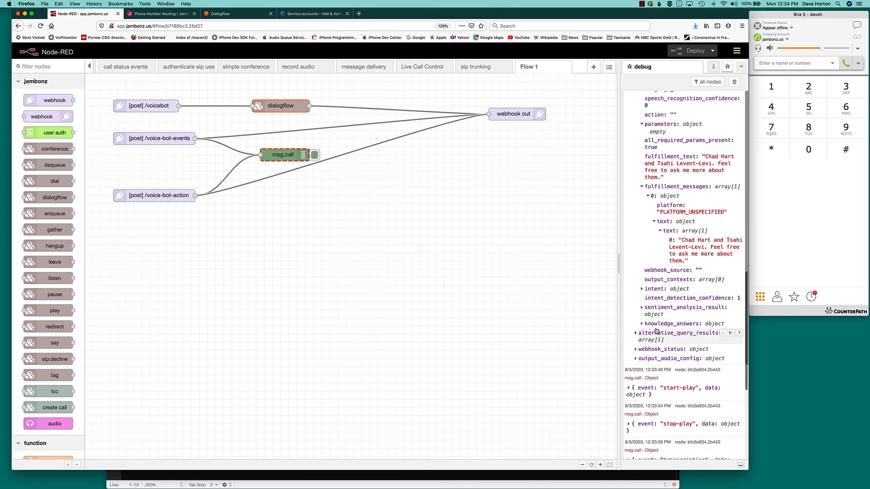
pyautogui.scroll(-3)
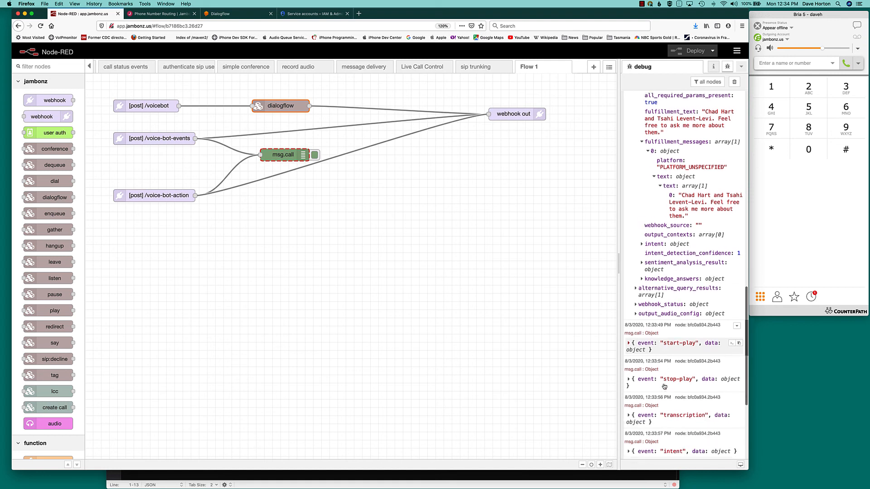
pyautogui.scroll(-3)
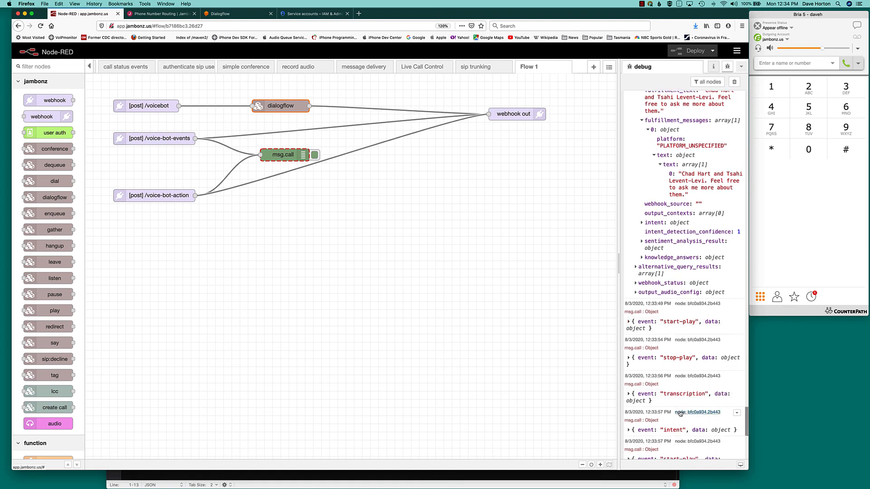